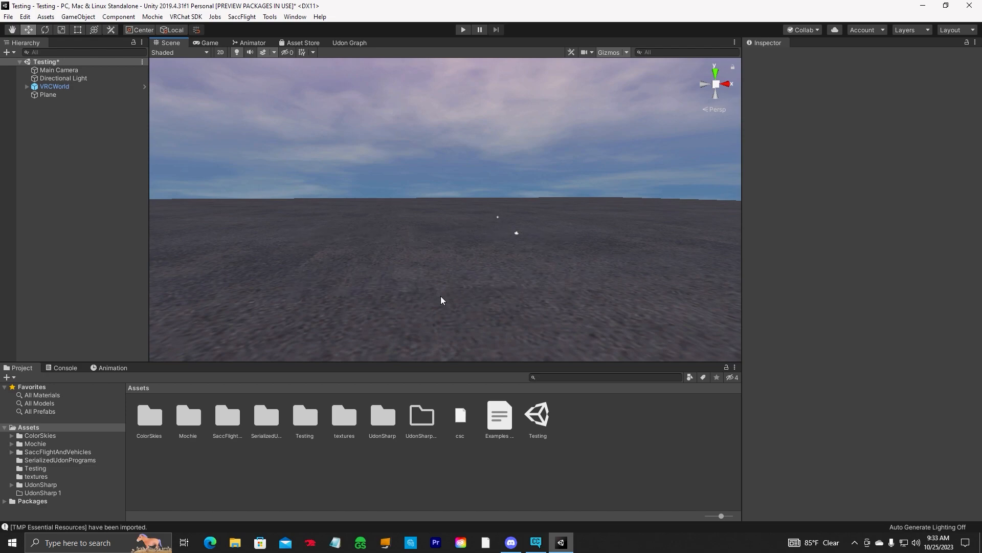
mouse_move(146, 70)
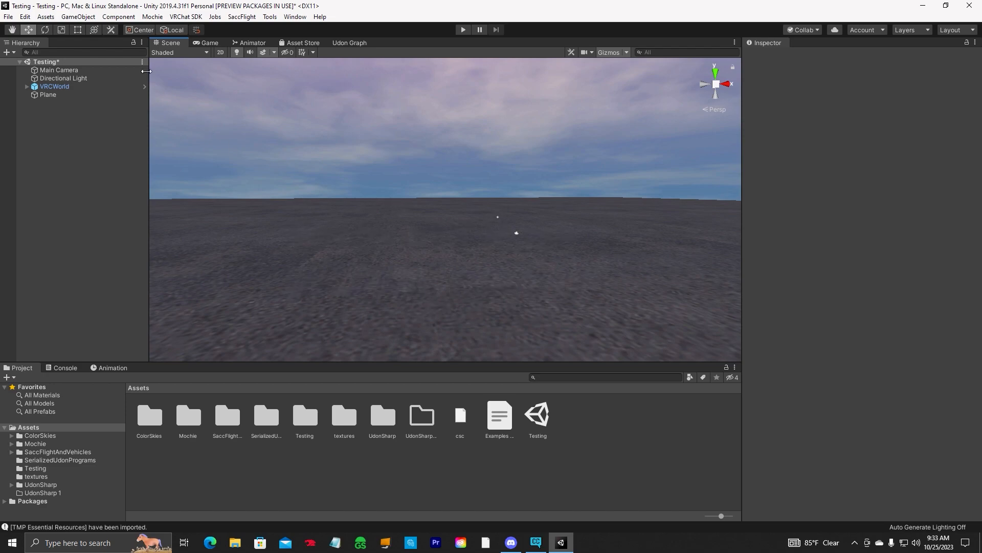
Add a UI Canvas to the scene, bringing an EventSystem with it.
click(78, 16)
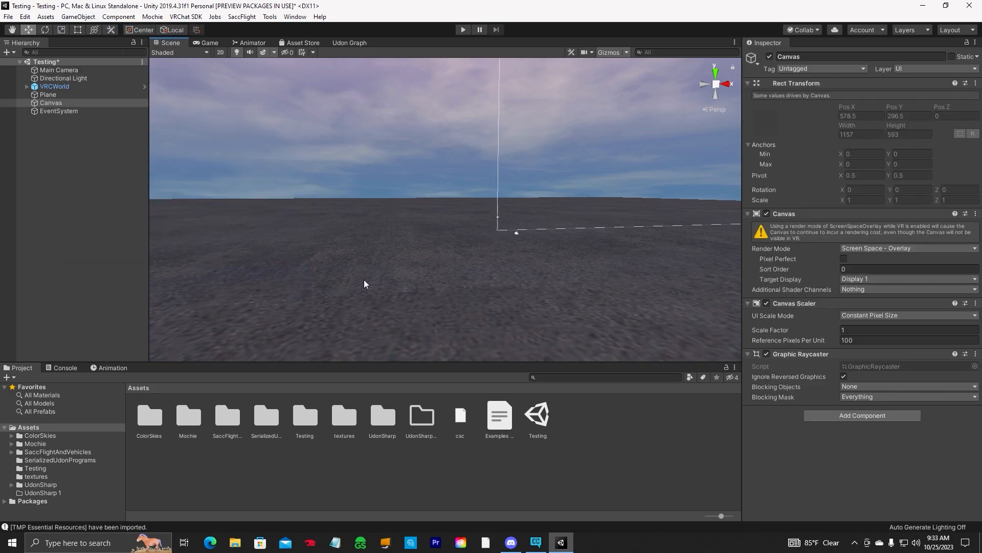
mouse_move(686, 239)
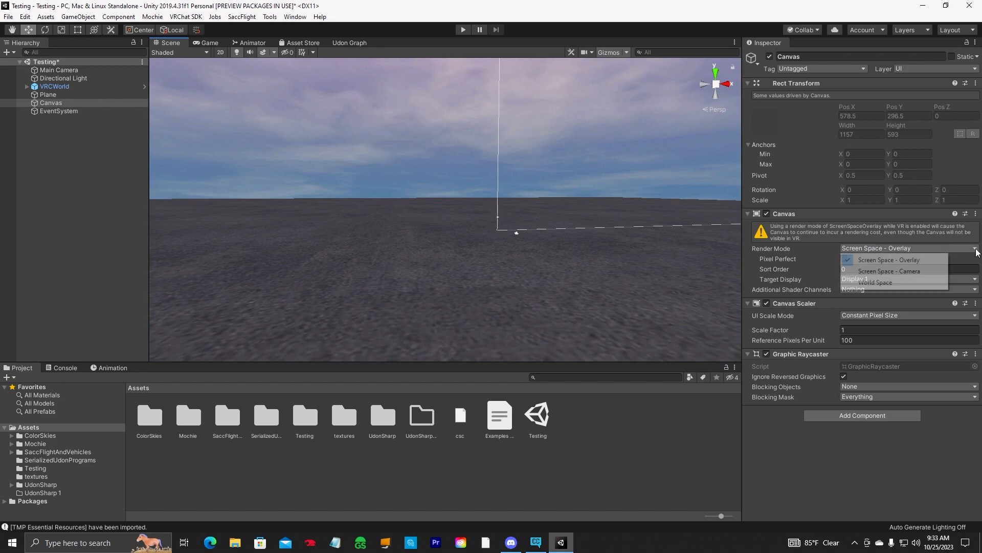
Make the Canvas render in World Space and attach the VRC UI Shape script.
click(873, 282)
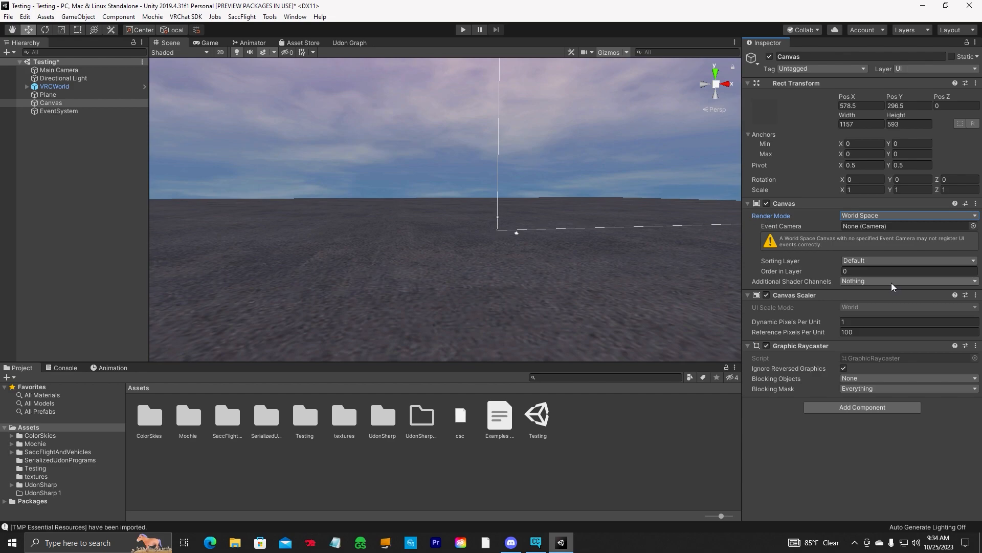
mouse_move(845, 405)
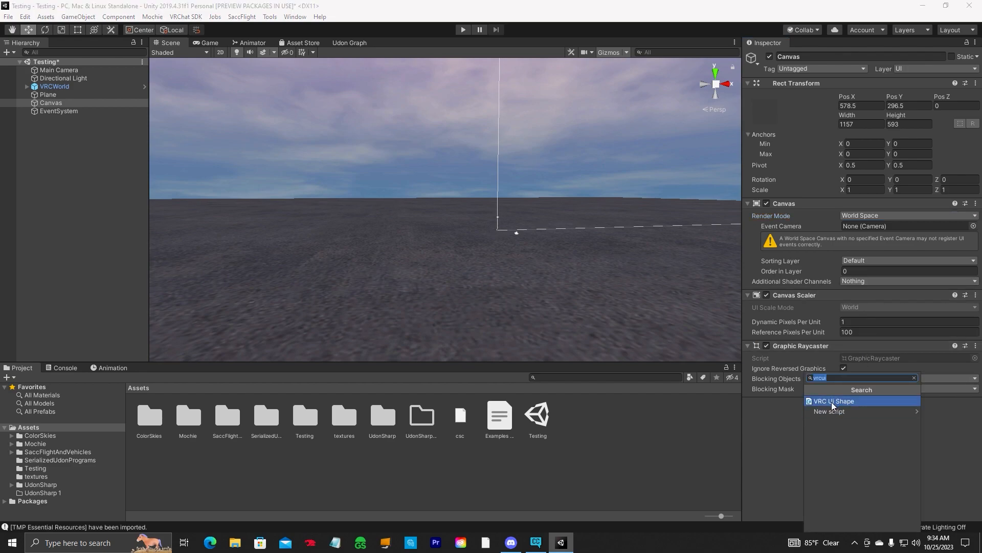
click(833, 400)
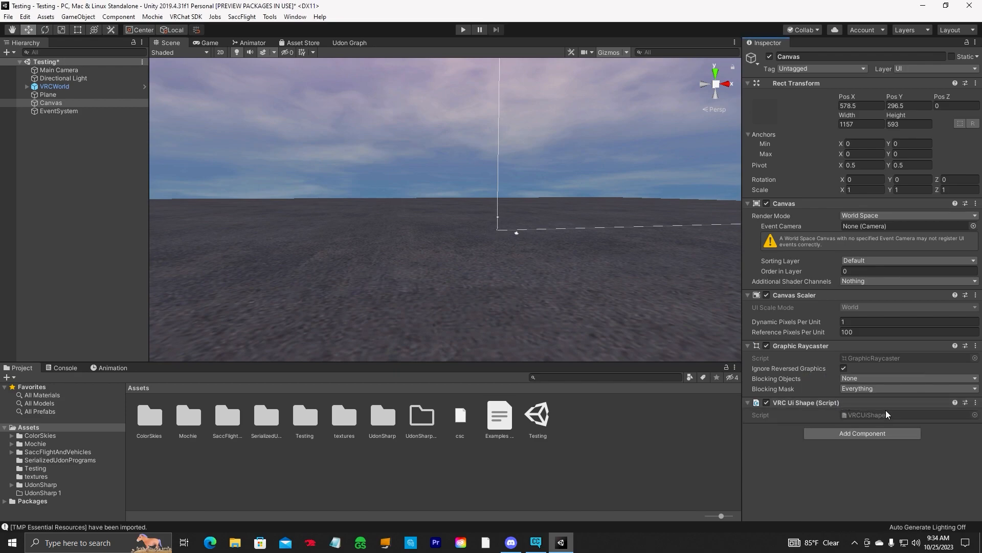
mouse_move(976, 72)
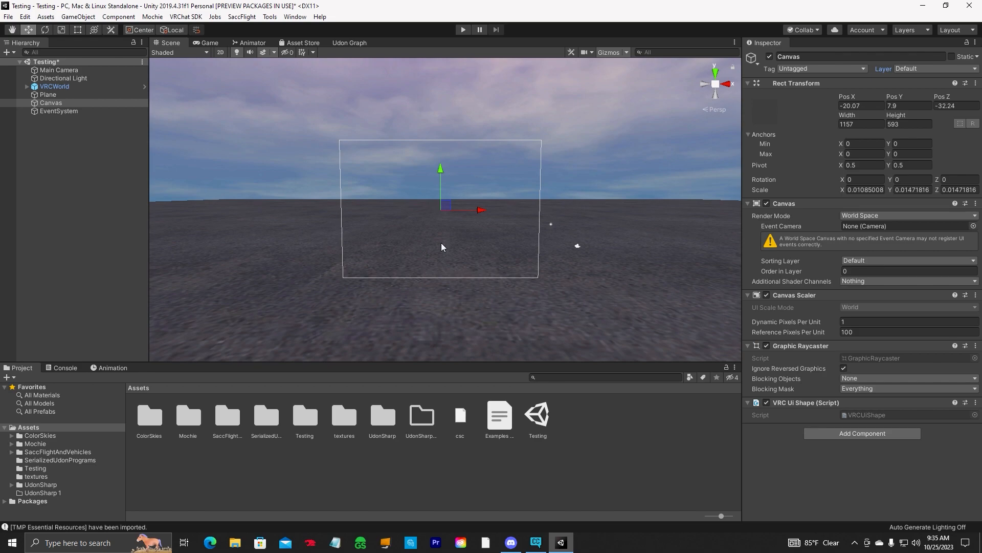
mouse_move(435, 227)
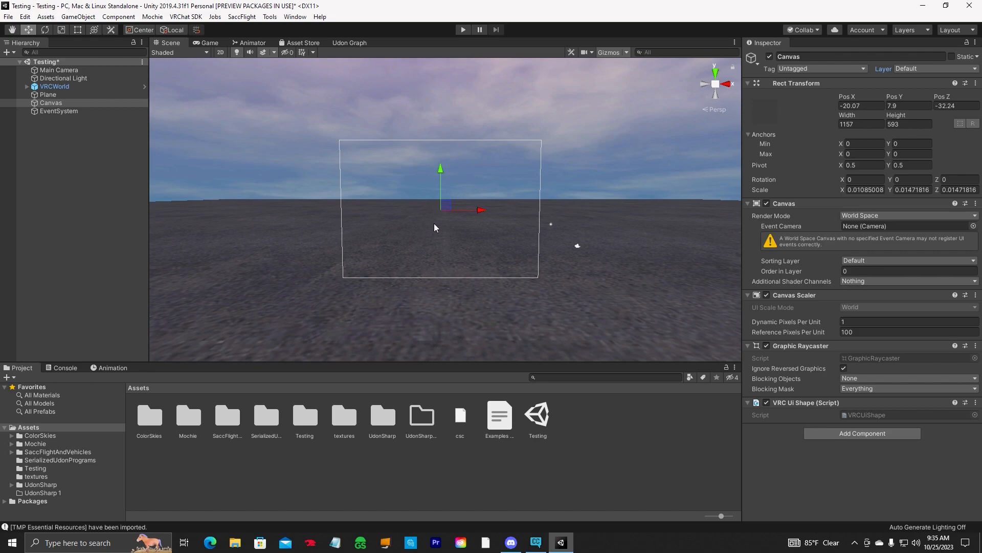
mouse_move(77, 16)
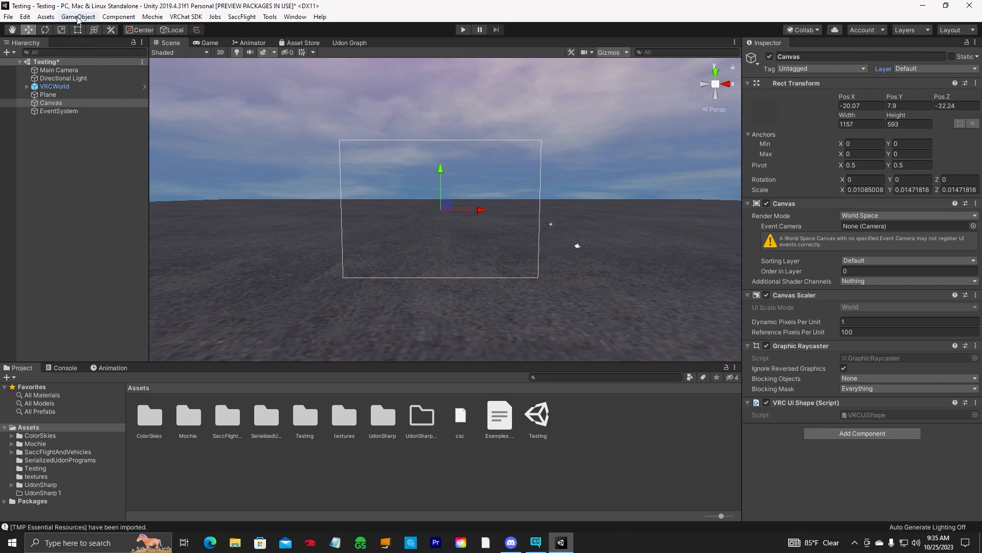
Add a white UI Image as a child of the Canvas via GameObject > UI.
click(78, 16)
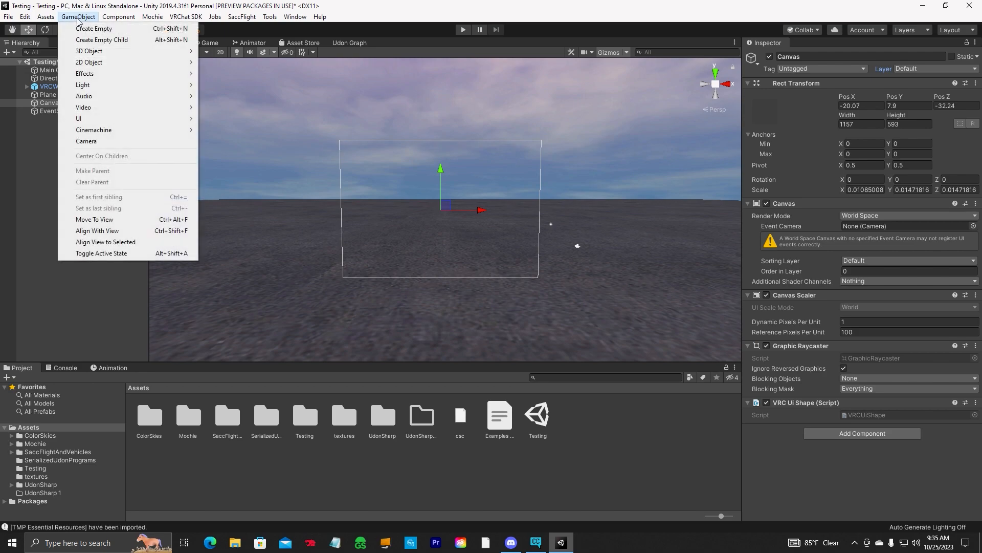
click(79, 118)
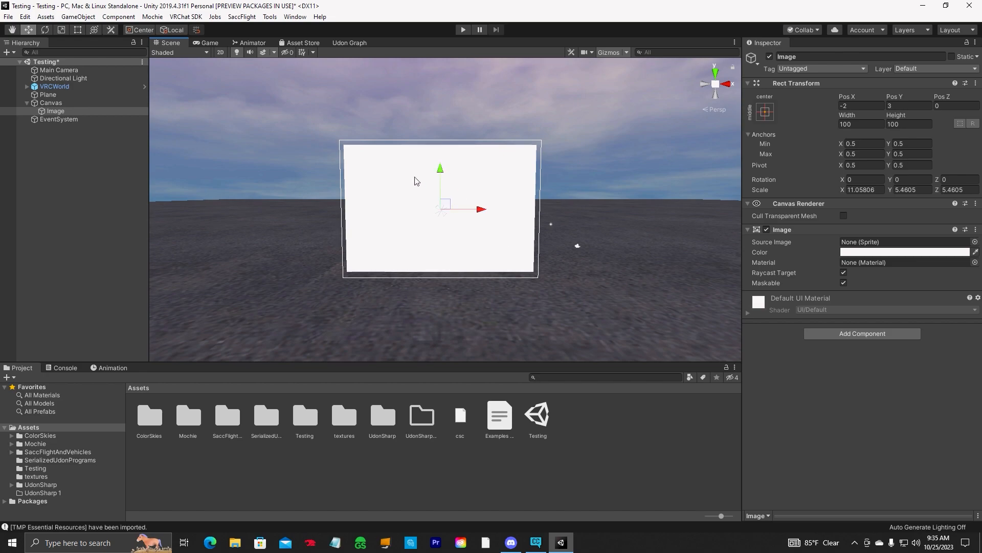
mouse_move(431, 206)
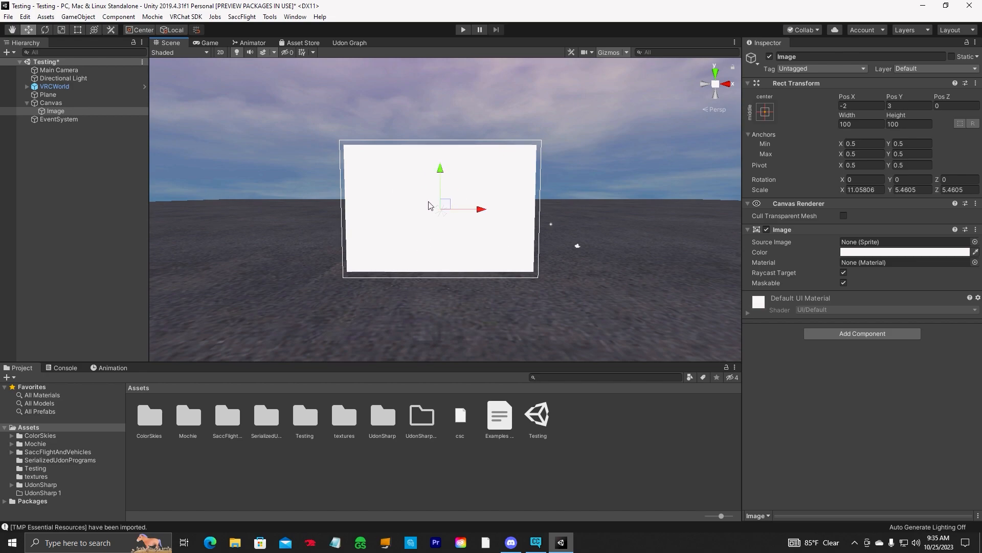
mouse_move(739, 272)
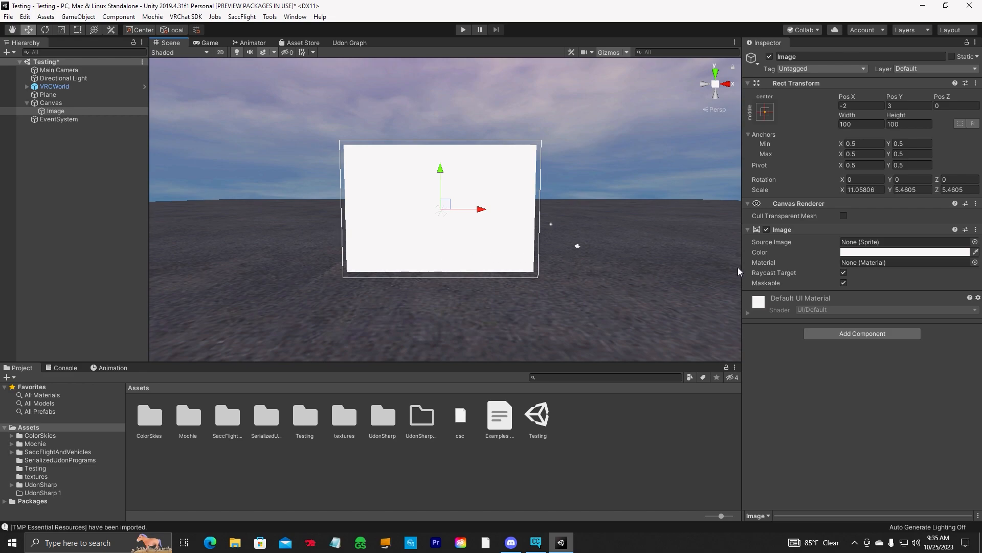
mouse_move(556, 259)
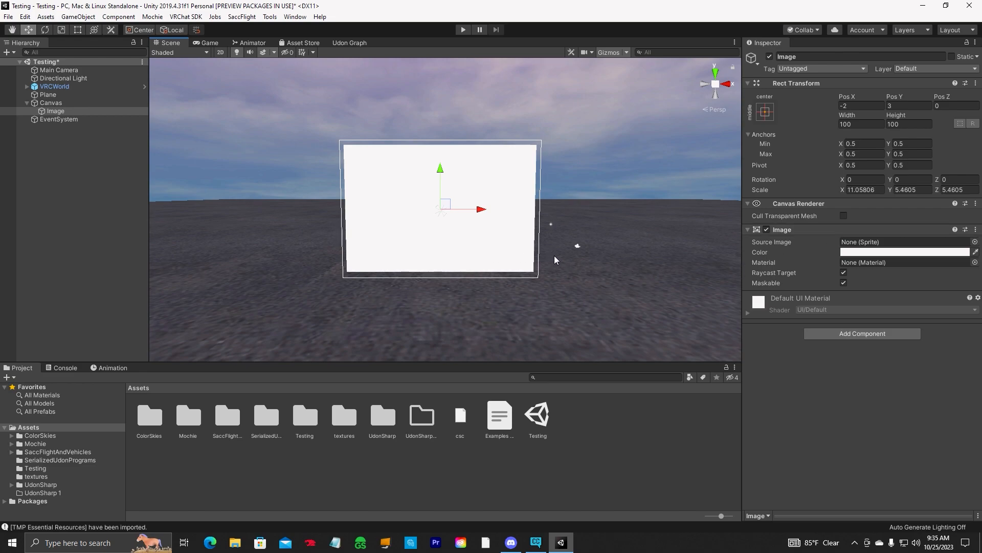
mouse_move(294, 16)
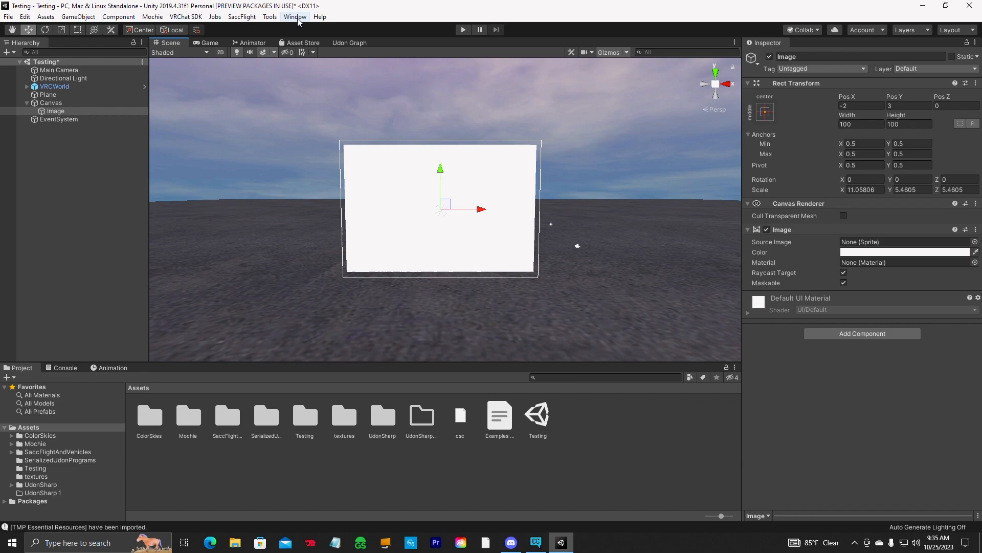
mouse_move(444, 322)
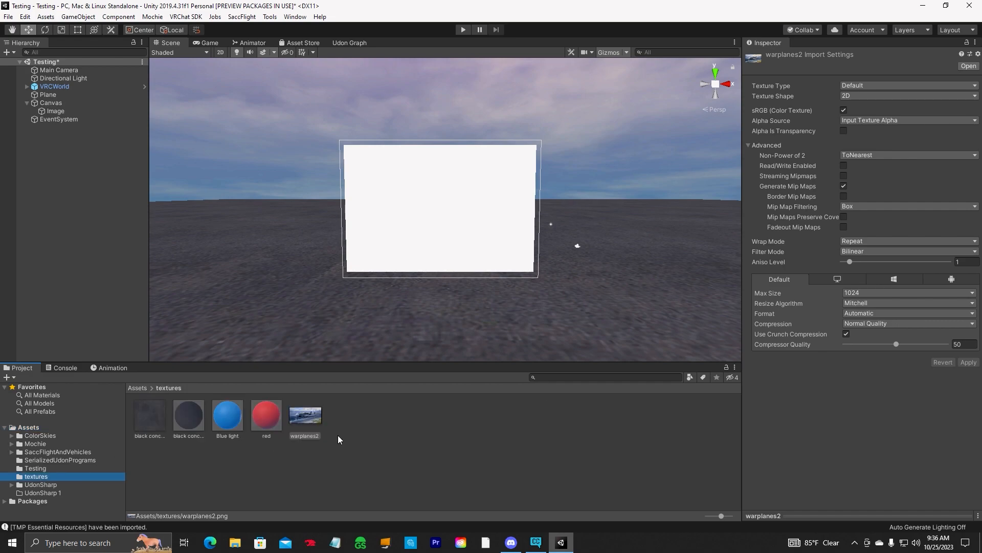
mouse_move(316, 419)
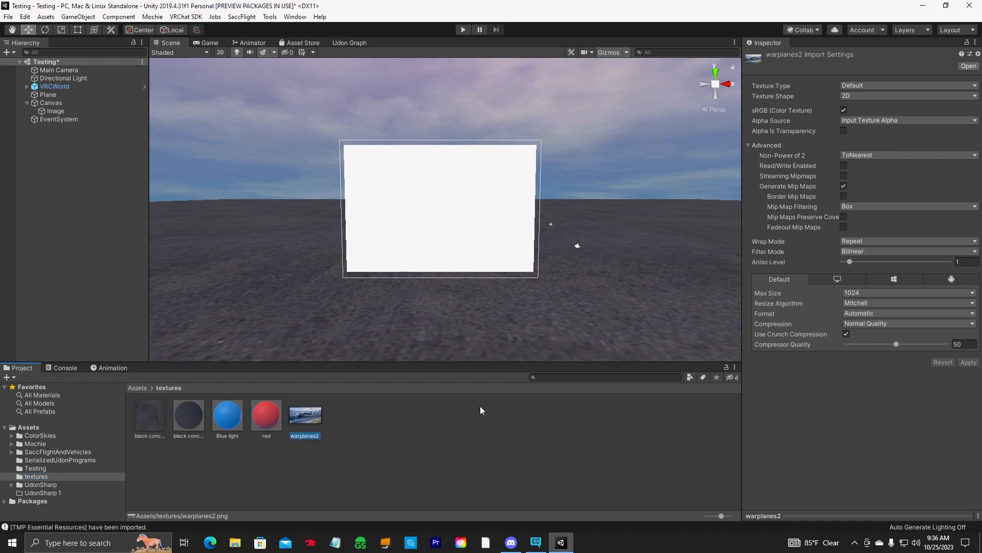
mouse_move(500, 418)
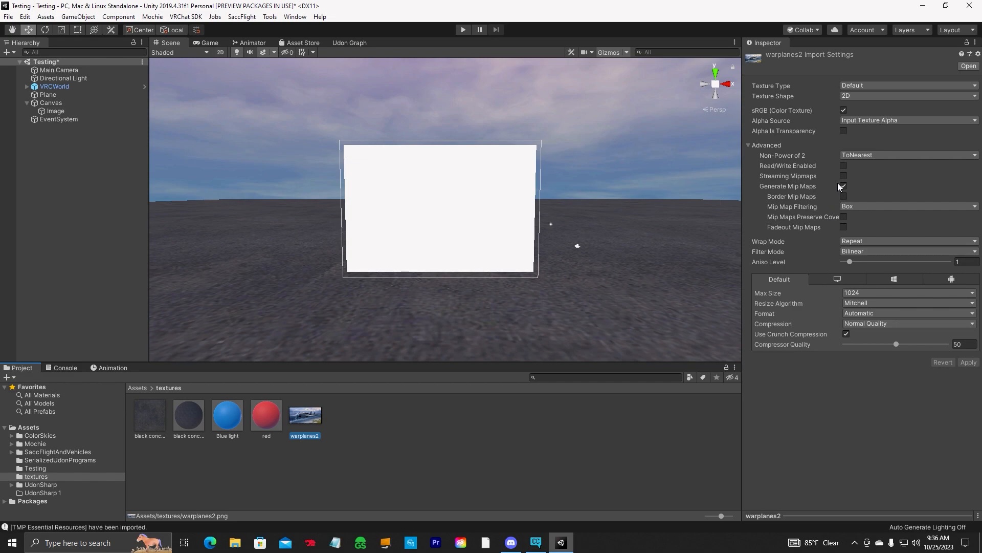
Import warplanes2 as a Sprite (2D and UI) texture and apply the change.
click(905, 85)
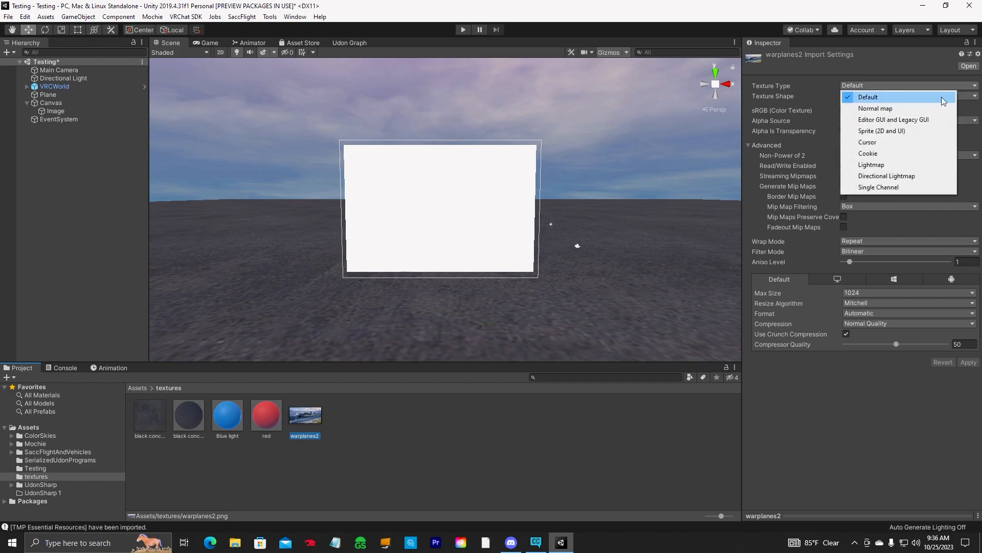
click(882, 131)
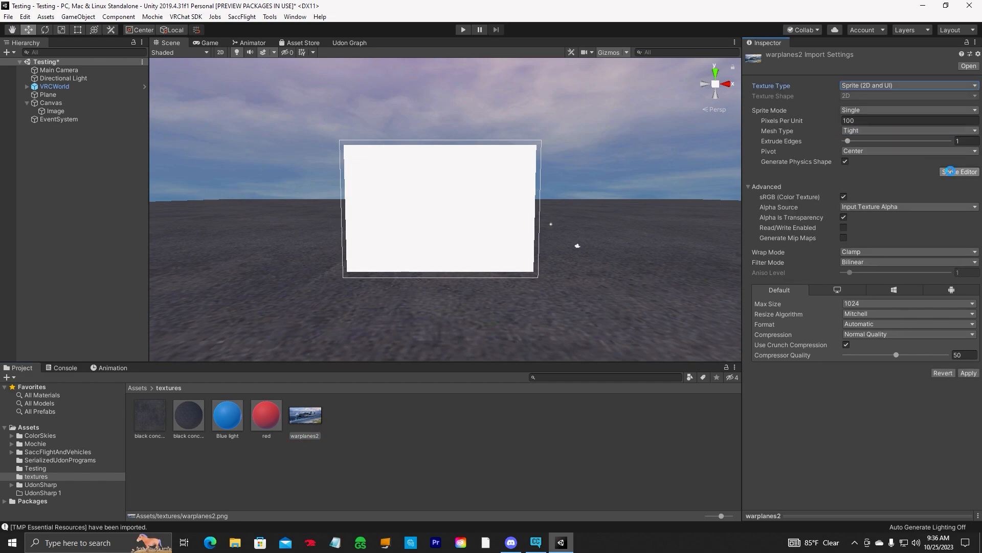
click(959, 171)
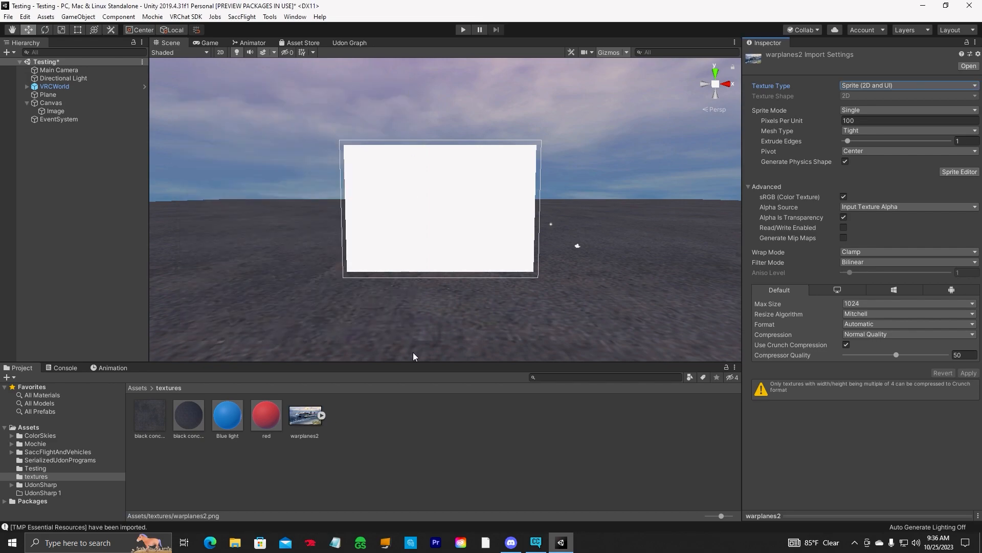
Assign the warplanes2 sprite as the Image's Source Image.
click(56, 111)
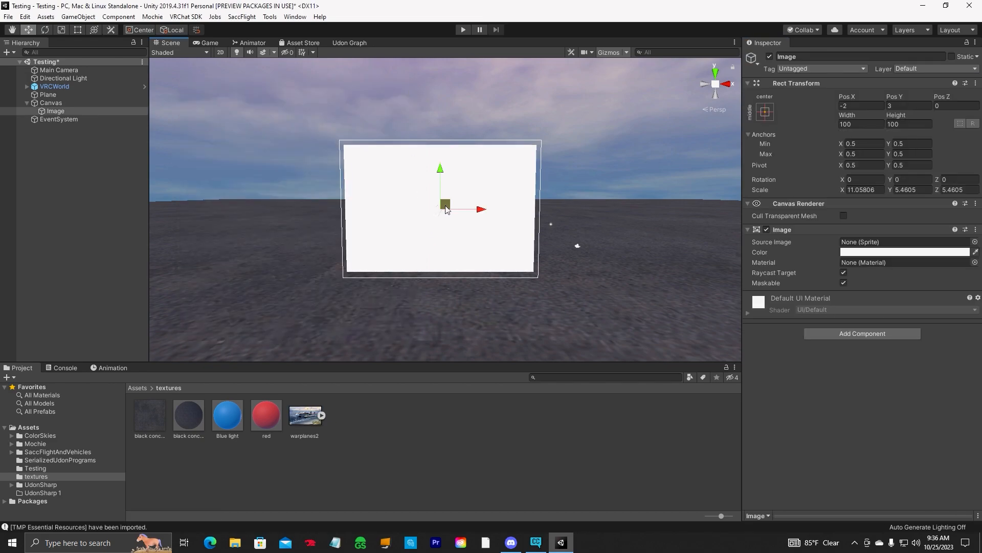
click(304, 413)
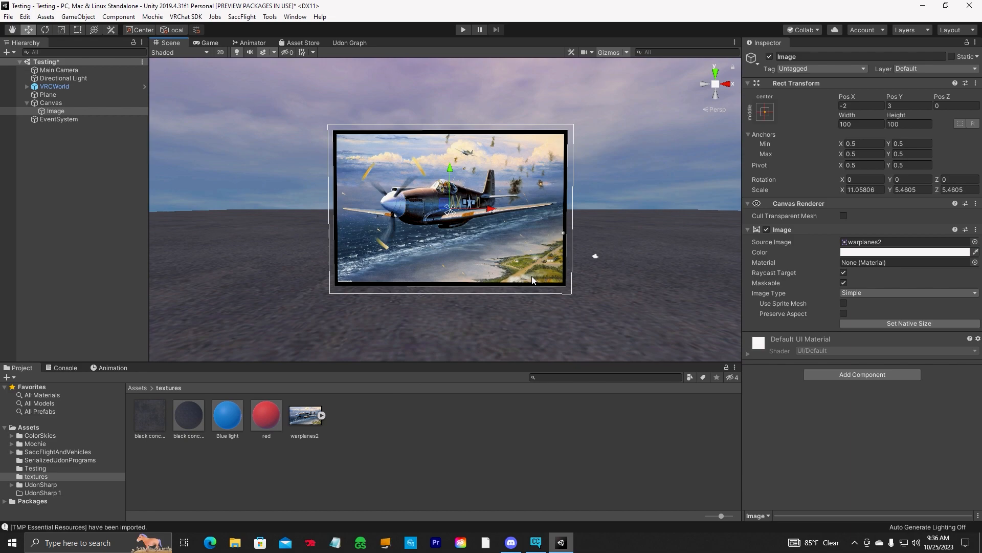
mouse_move(93, 20)
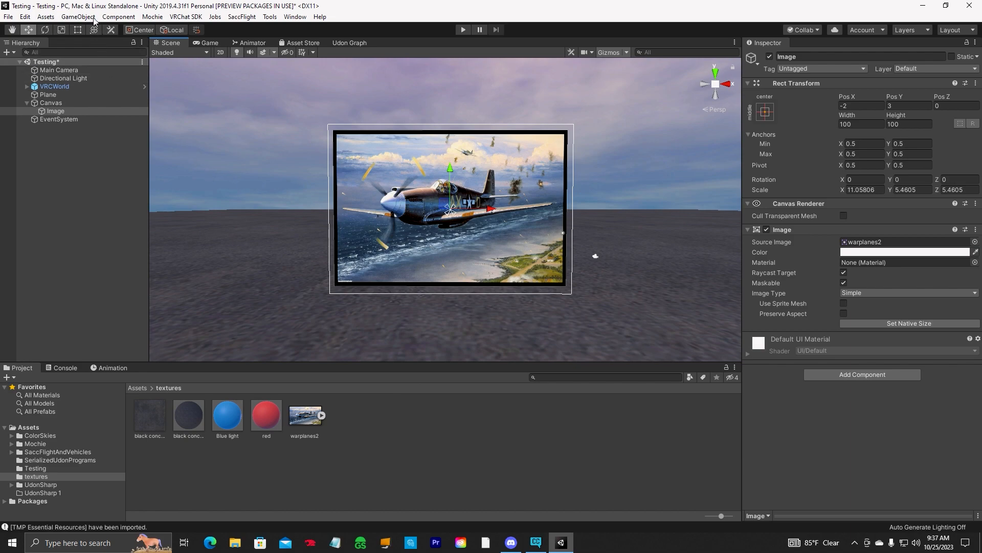
Add a TextMeshPro text object, import TMP Essentials and close the importer.
click(77, 16)
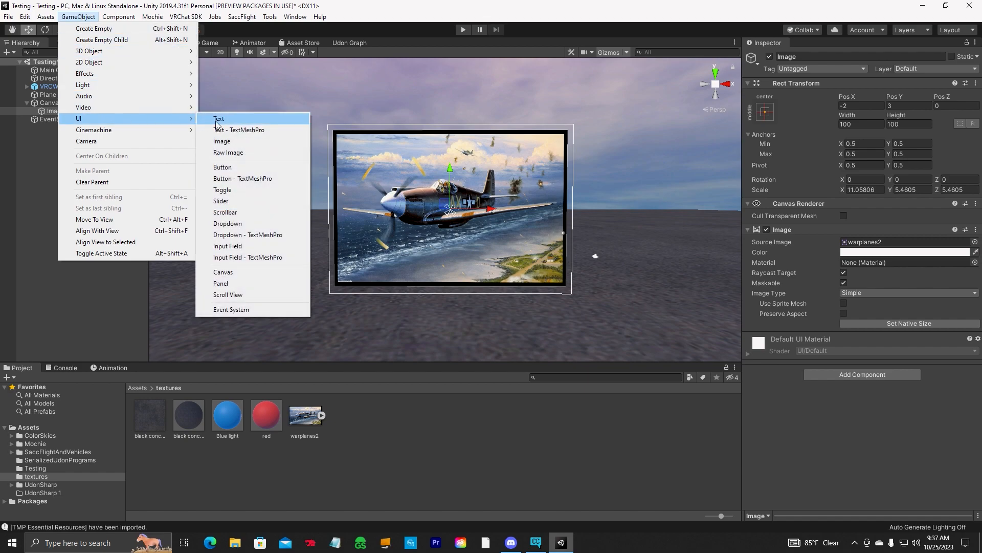
click(238, 130)
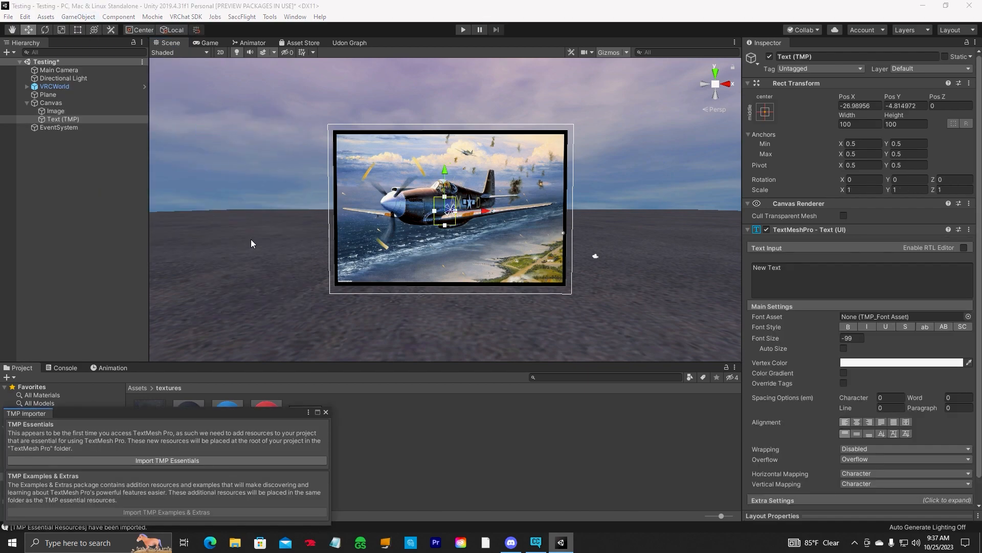
mouse_move(291, 448)
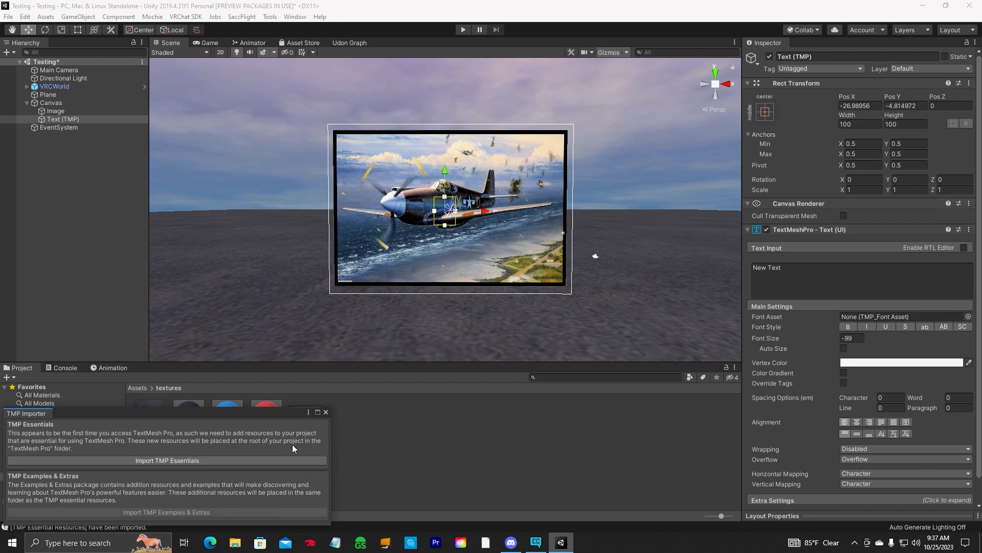
mouse_move(272, 490)
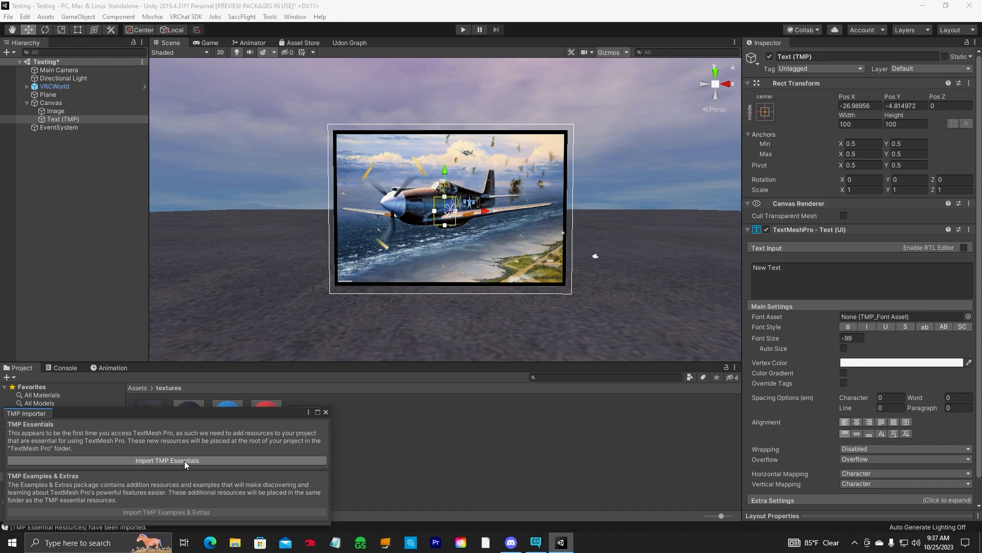
click(167, 459)
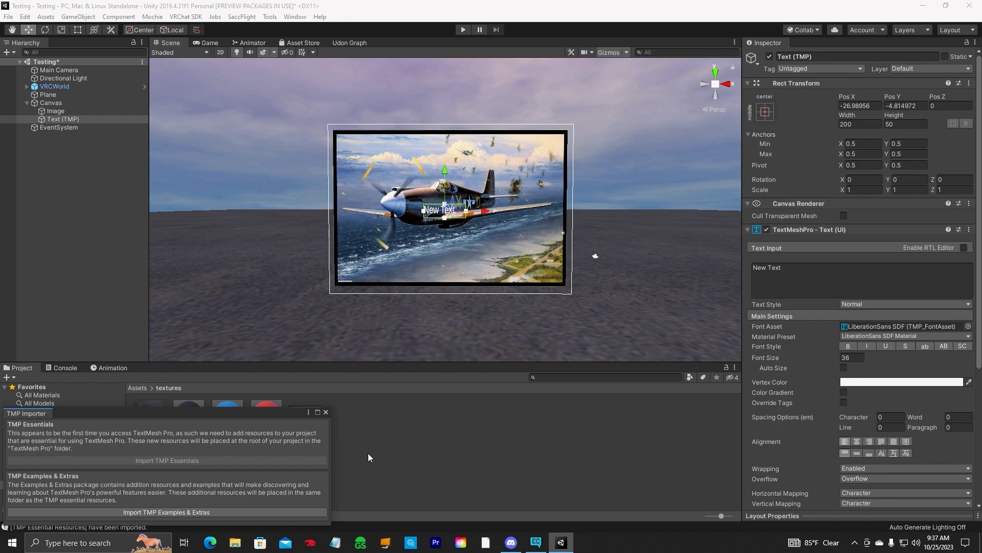
mouse_move(227, 528)
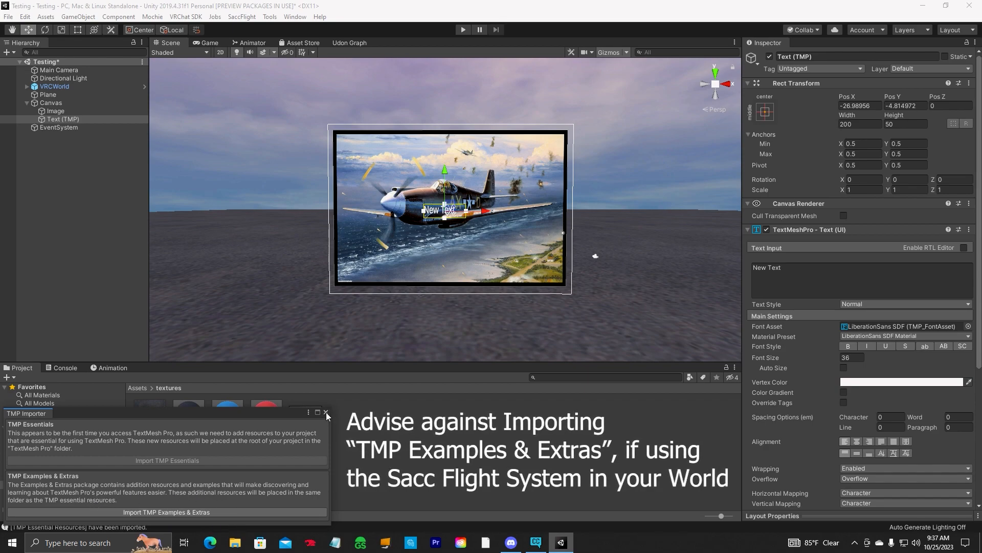
click(326, 412)
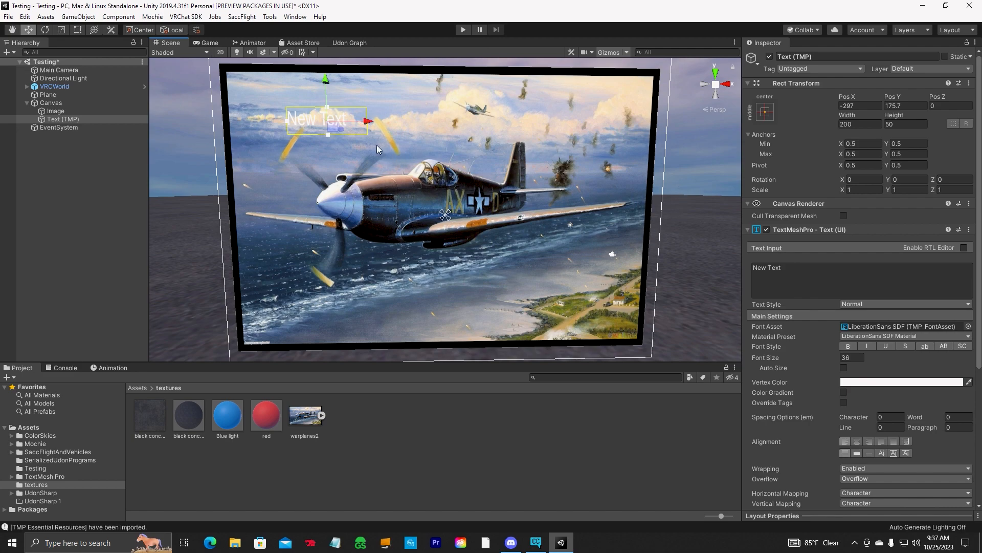
Move the New Text label toward the top left of the warplane image.
drag(325, 119, 363, 119)
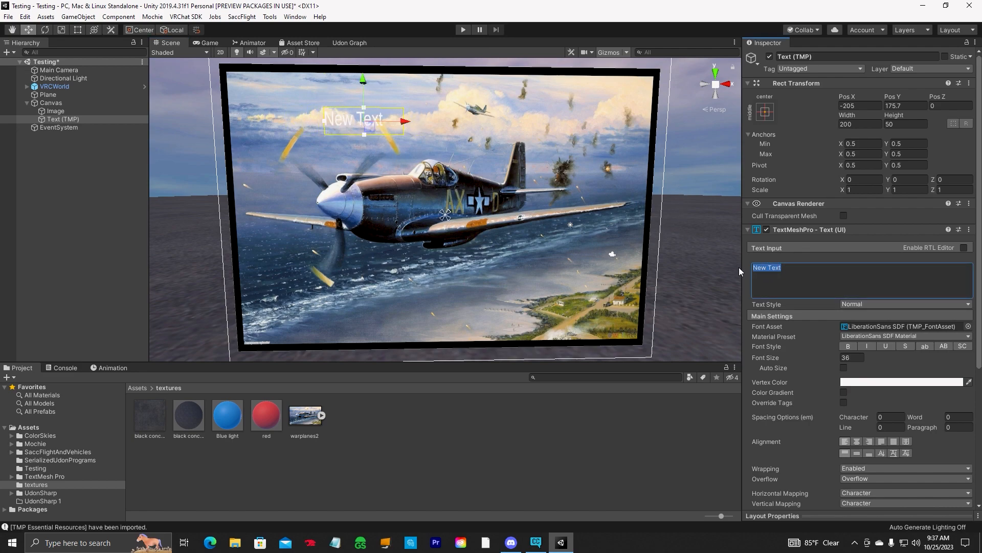
Make the label read 'WELCOME' / 'to the Flight World' on two lines.
text(WEL)
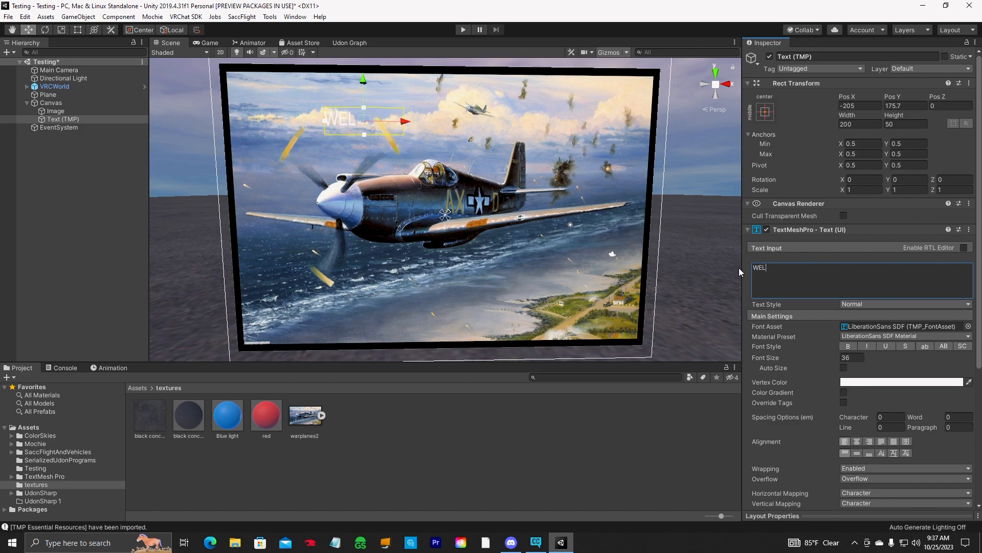
text(COME To)
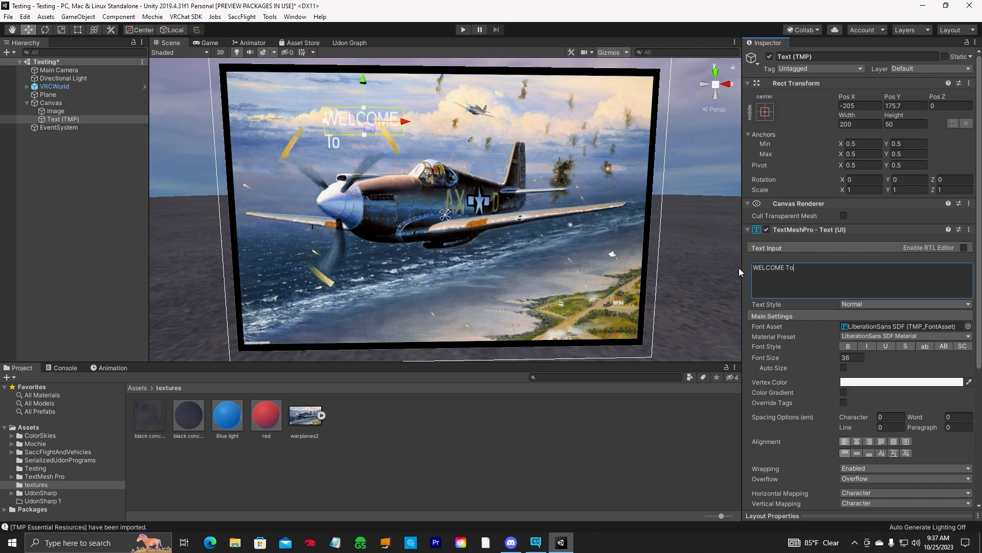
text(the)
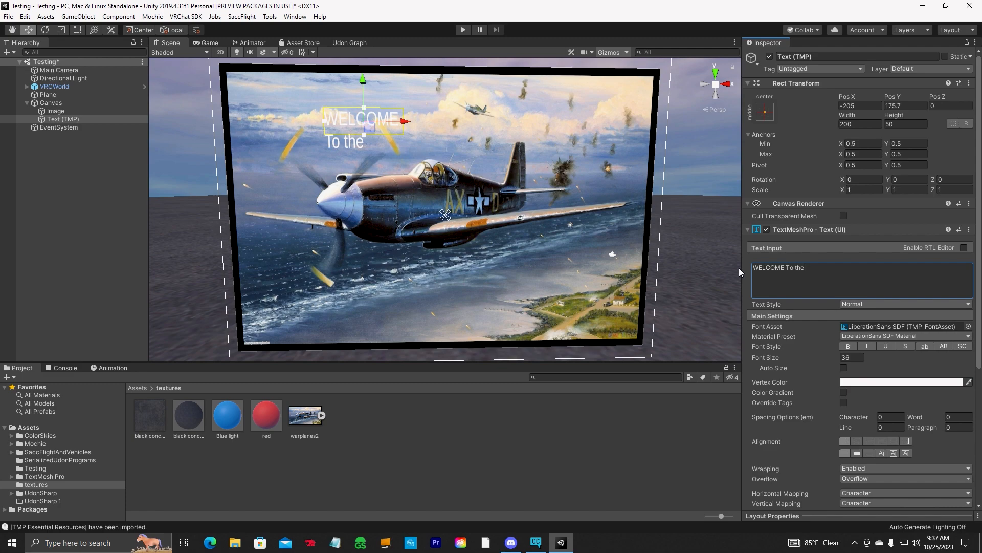
key(Backspace)
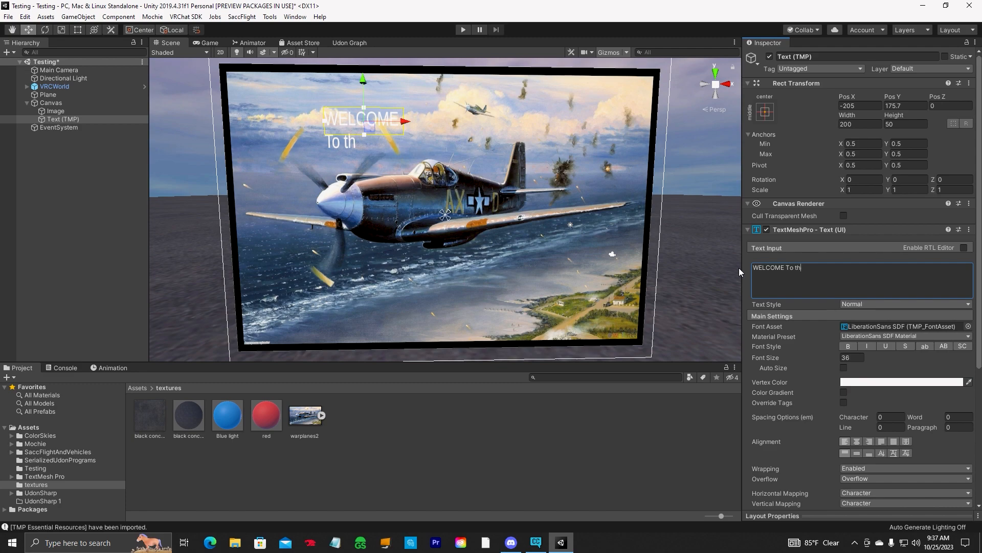
key(Backspace)
text(to the Flight Wortld)
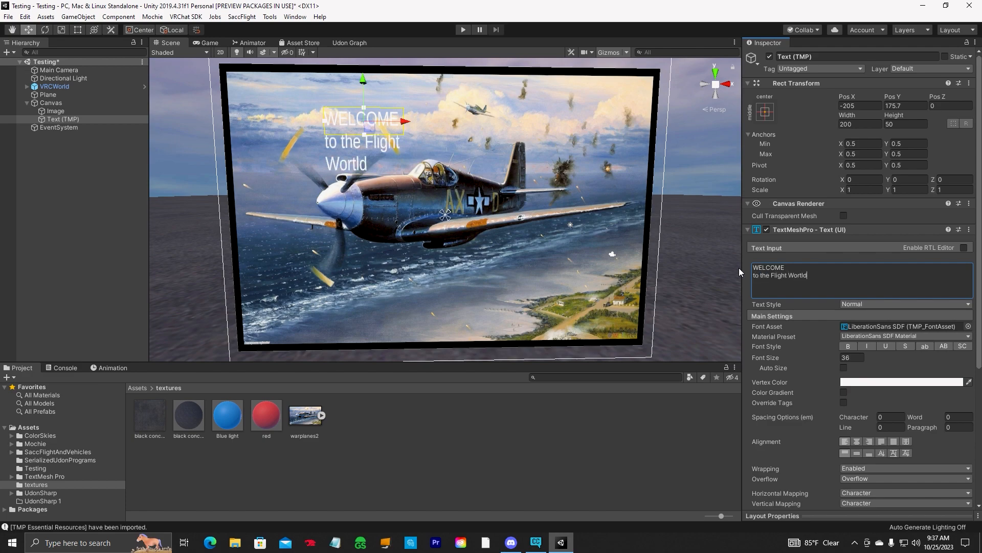
mouse_move(796, 325)
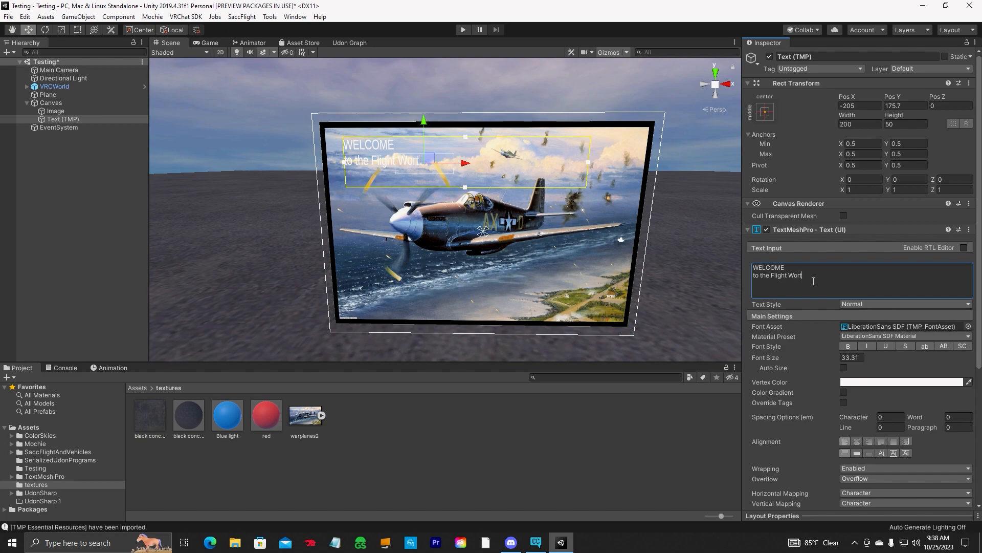
text(d)
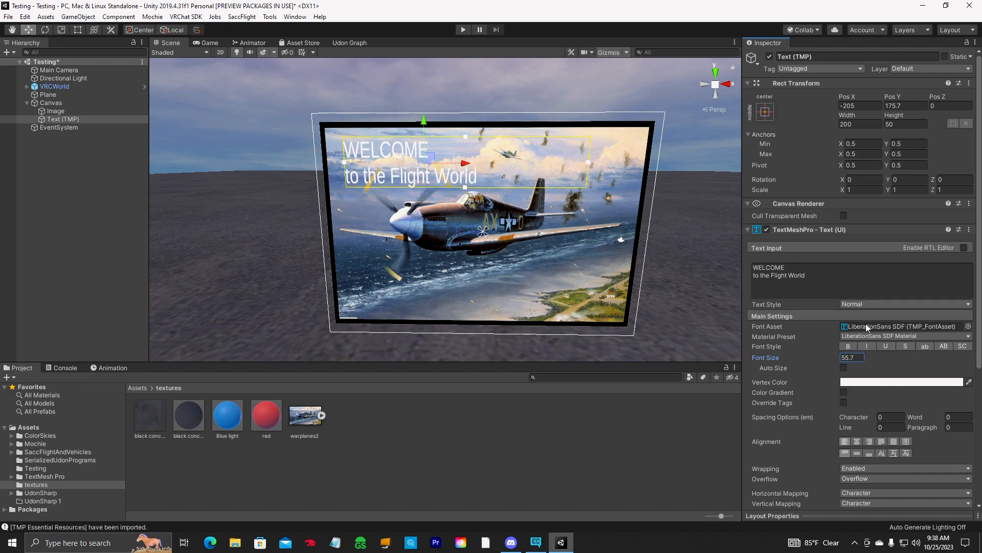
mouse_move(839, 458)
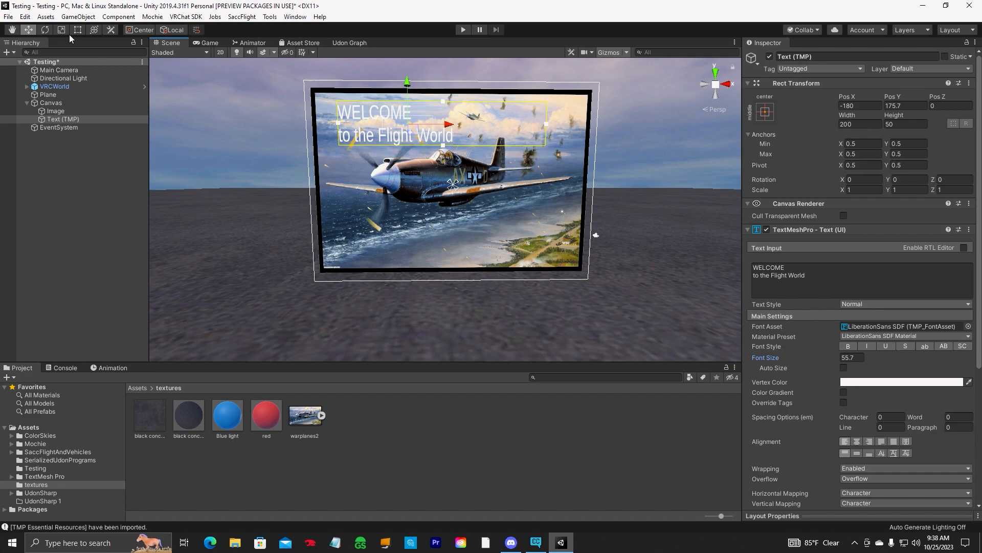
Add a UI Button to the canvas below the plane.
click(77, 17)
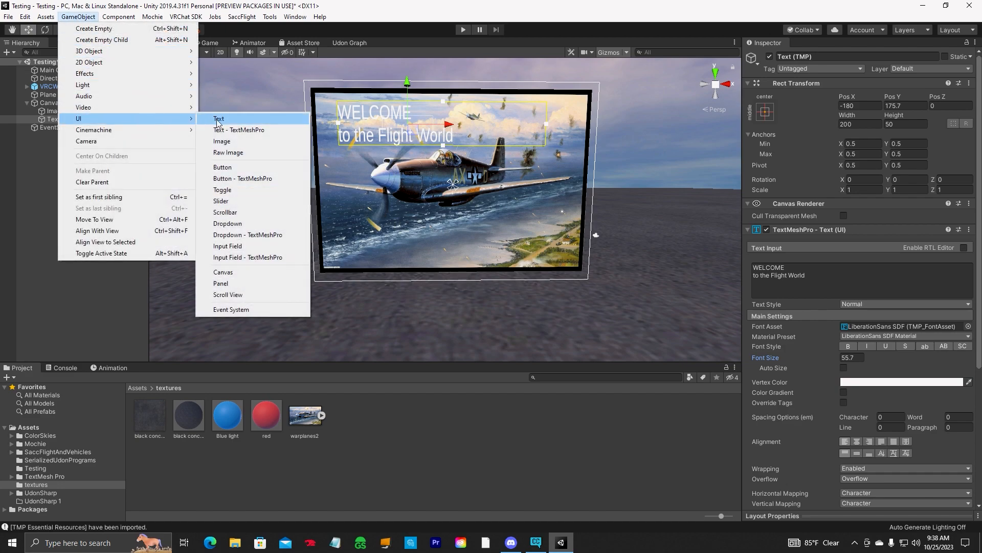
click(222, 167)
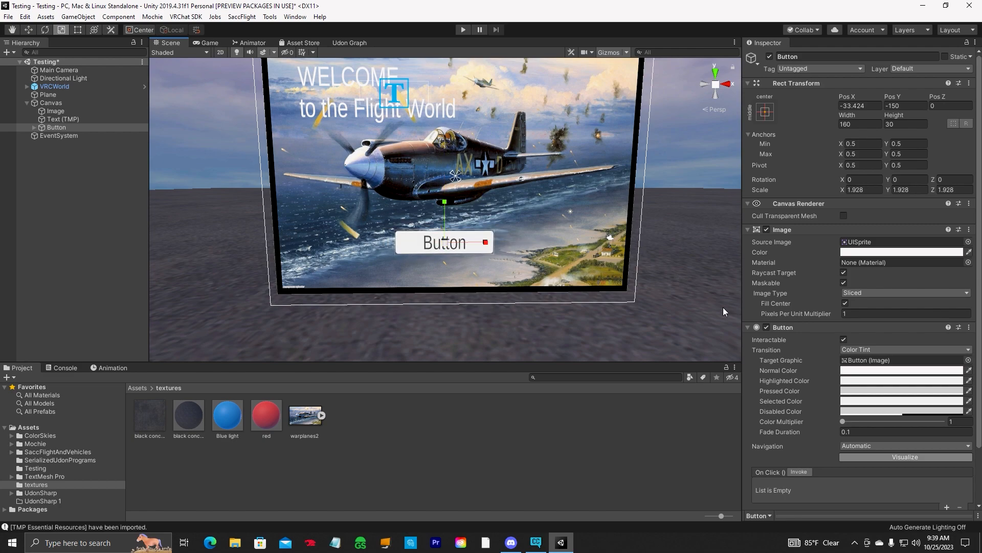
Set the button's Normal Color to blue and expand it in the Hierarchy.
click(900, 370)
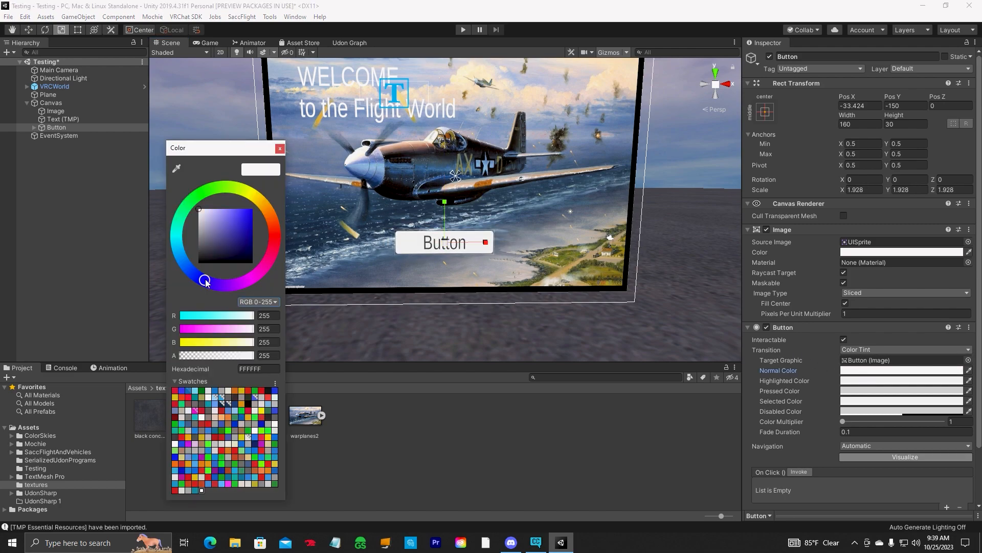
click(281, 148)
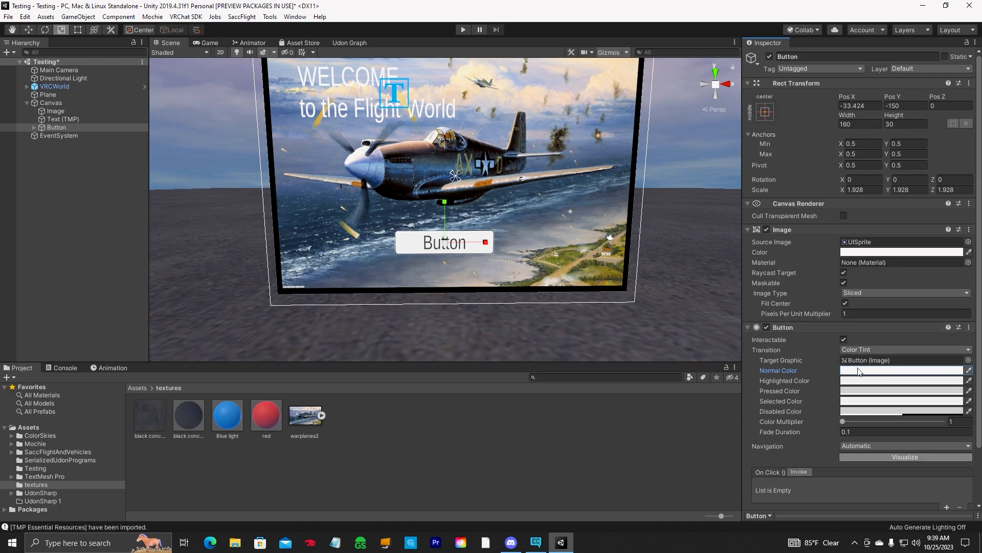
click(901, 370)
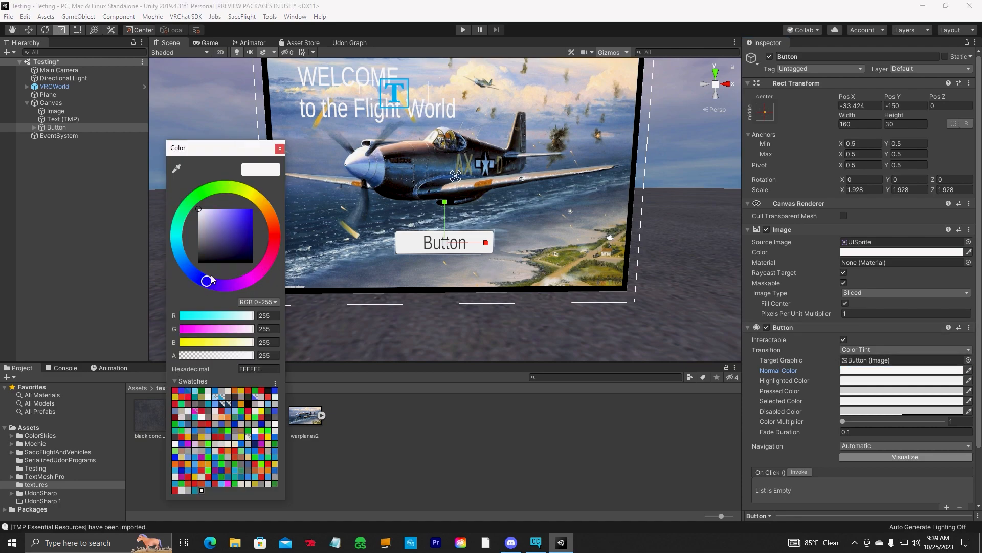
click(281, 147)
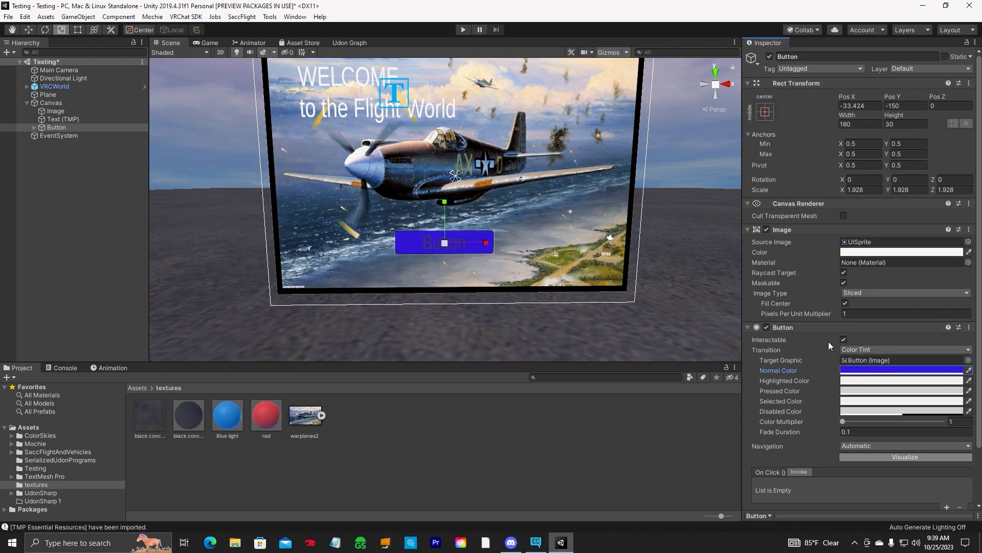
click(34, 127)
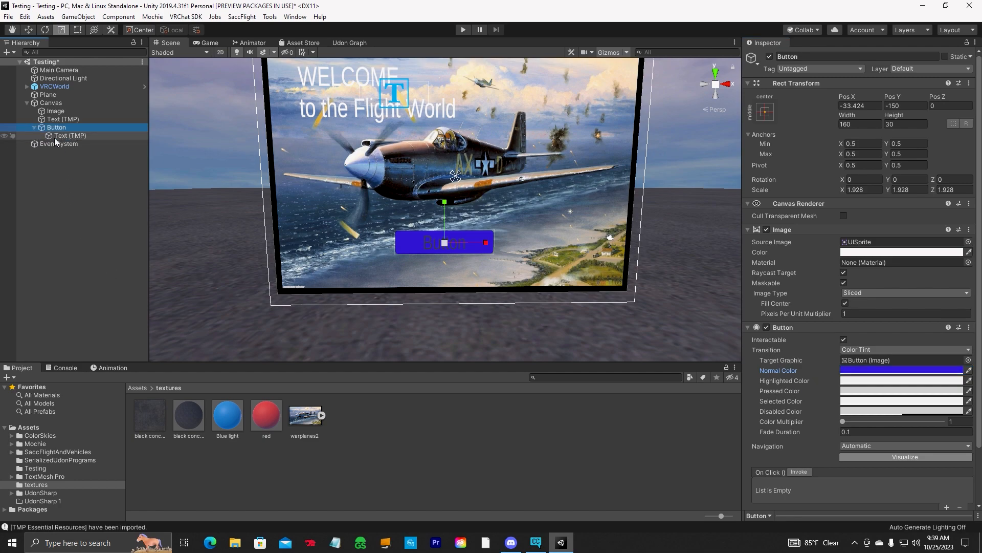
Make the button's Text (TMP) label read 'Toggle' in white, then reselect the Button.
click(69, 135)
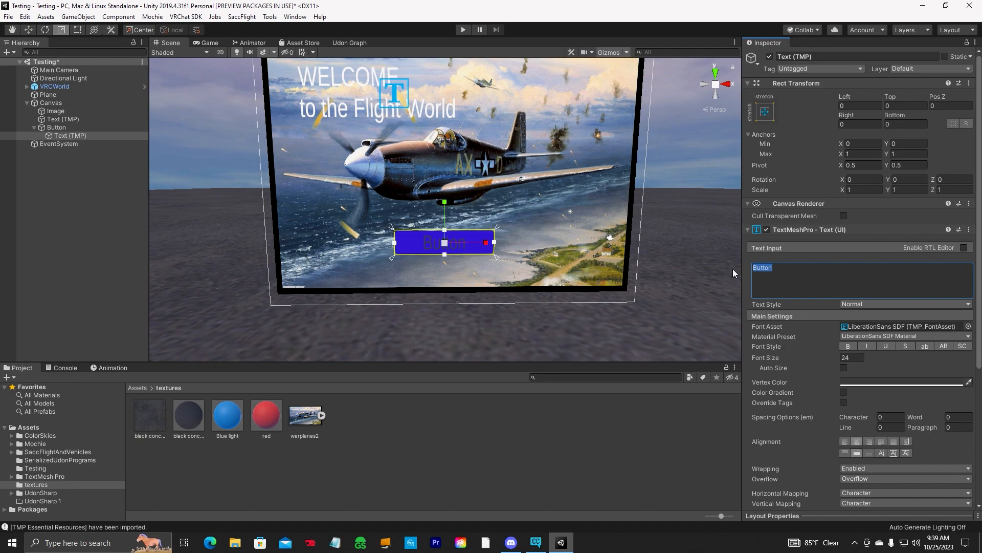
text(Toggle)
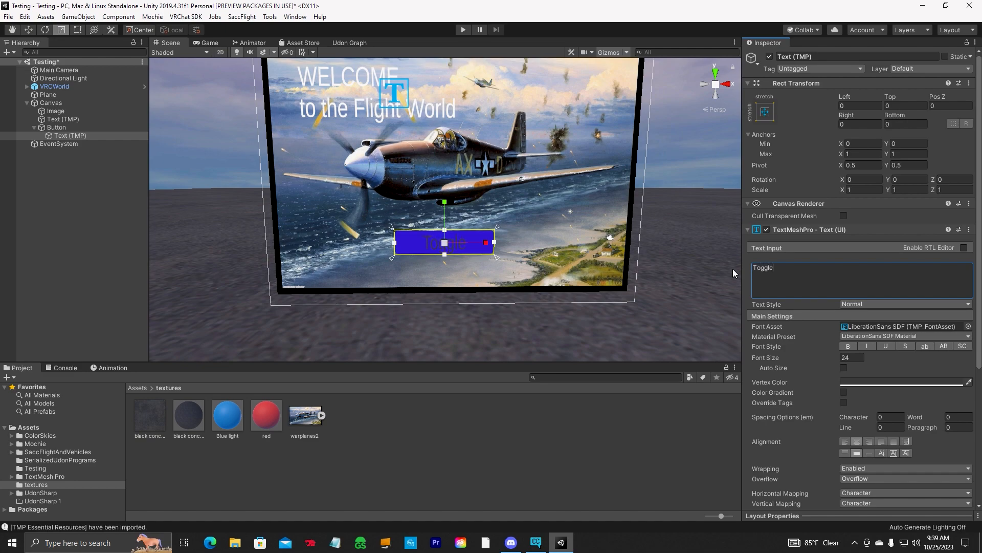
click(904, 382)
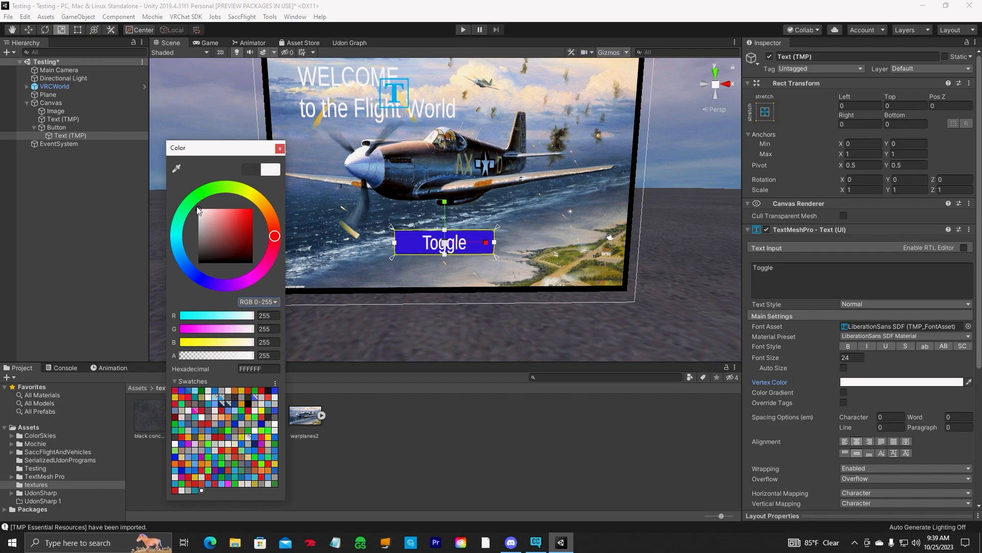
click(280, 148)
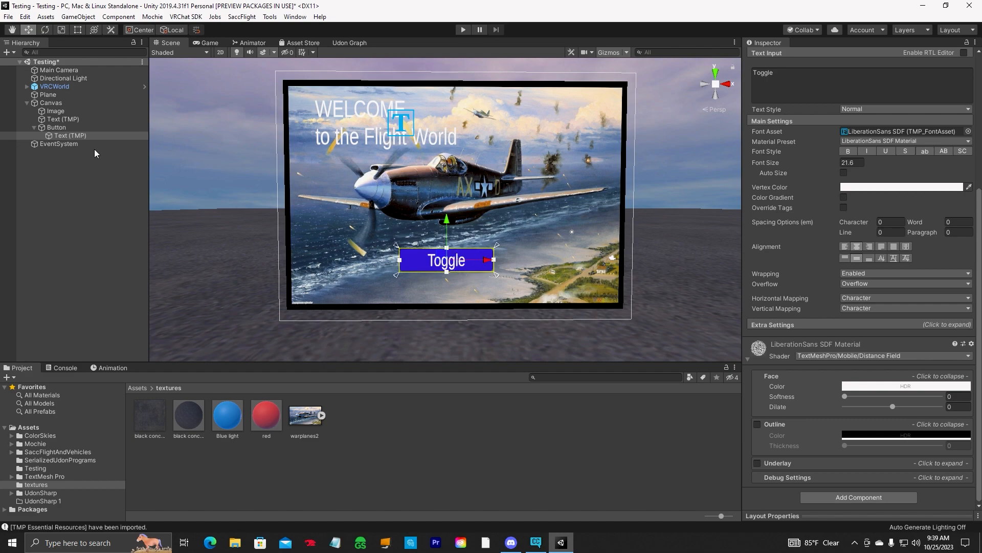
click(56, 127)
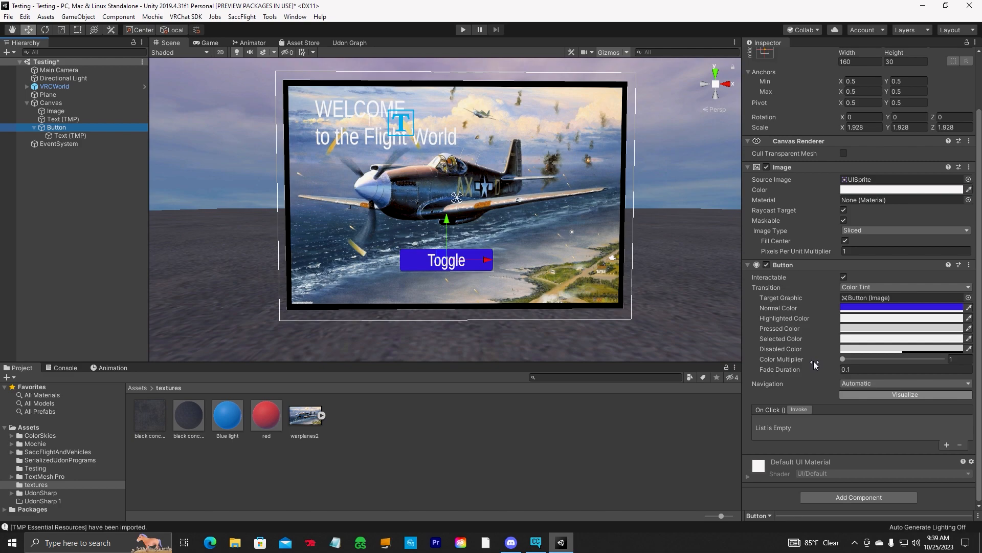
mouse_move(970, 386)
text(udon)
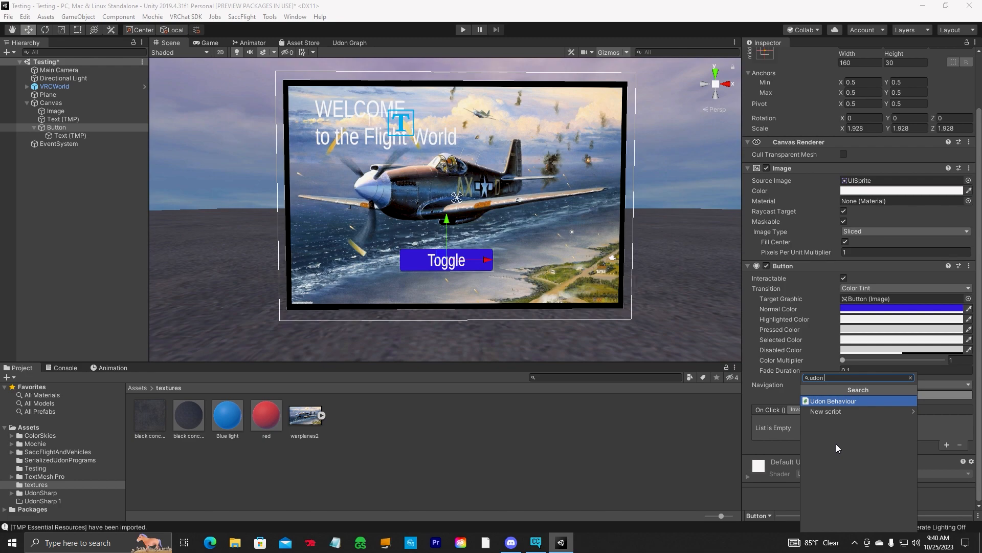
Attach an Udon Behaviour component to the Toggle button, leaving its program source unassigned.
click(833, 400)
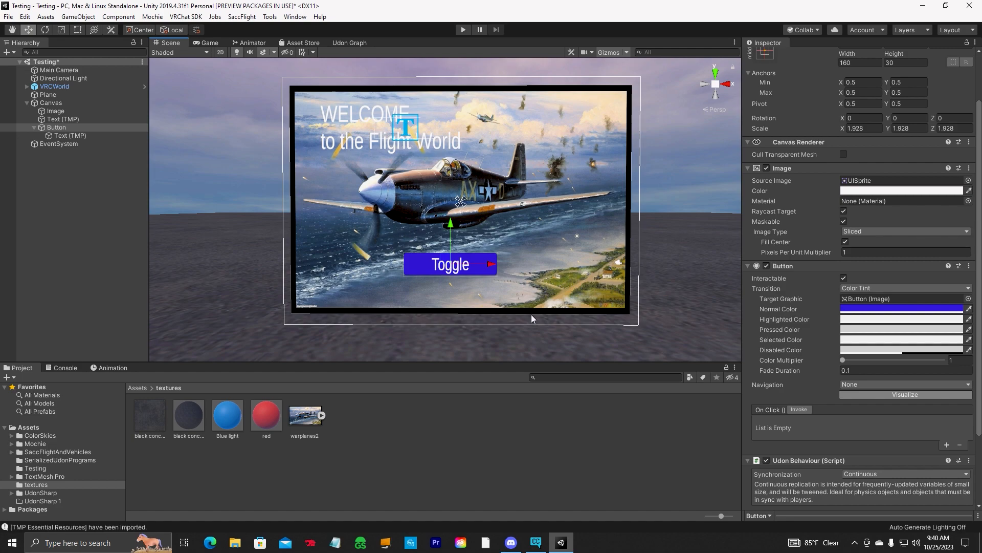
scroll(down, 3)
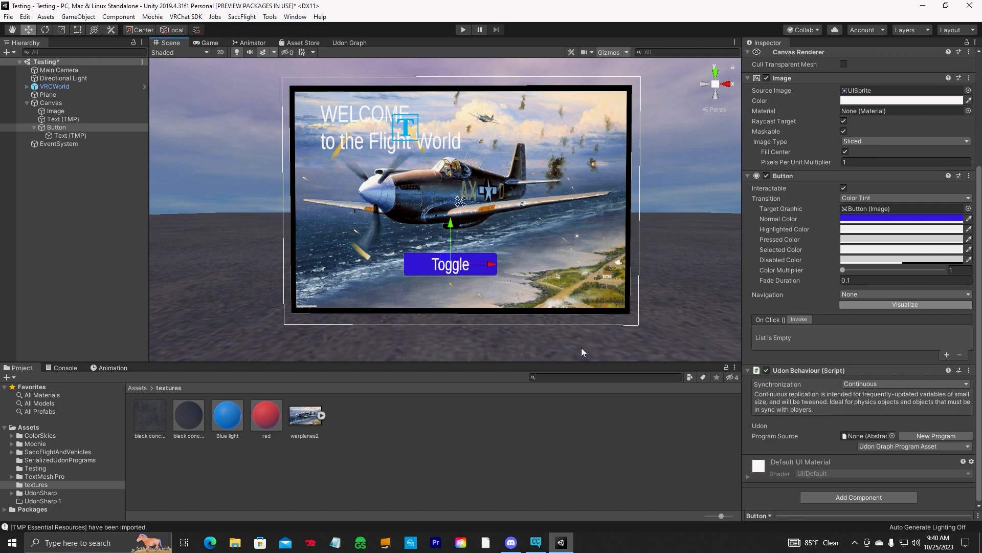
mouse_move(624, 338)
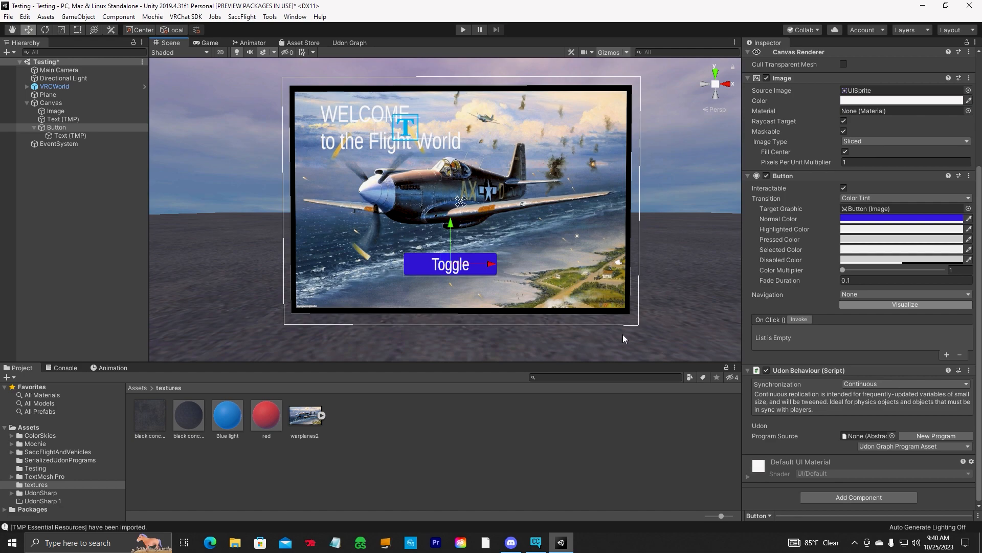
mouse_move(810, 426)
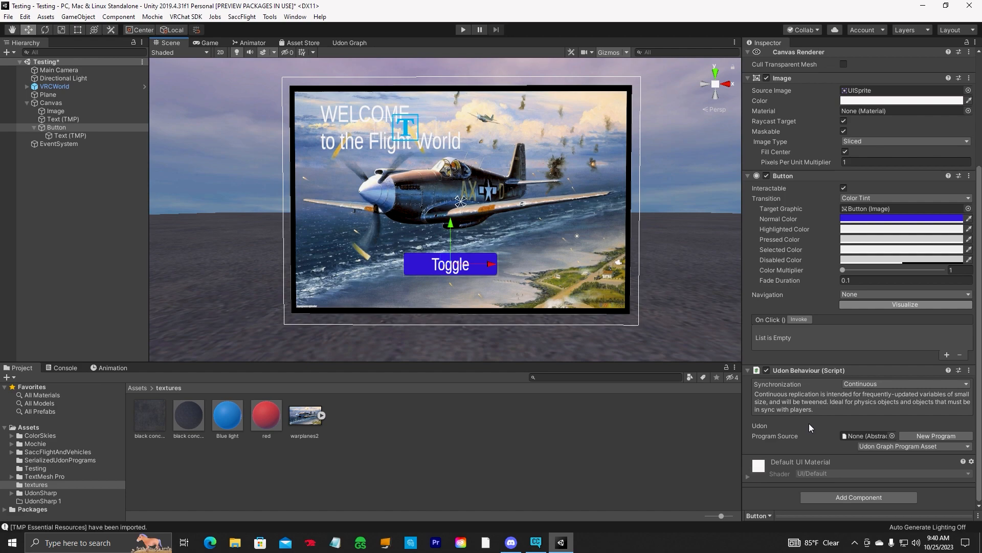
mouse_move(805, 419)
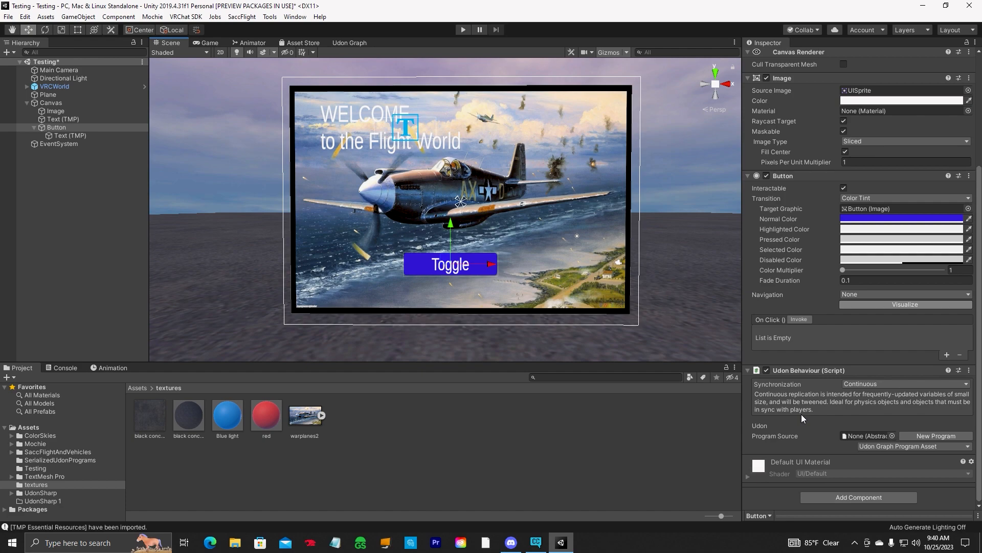
mouse_move(815, 415)
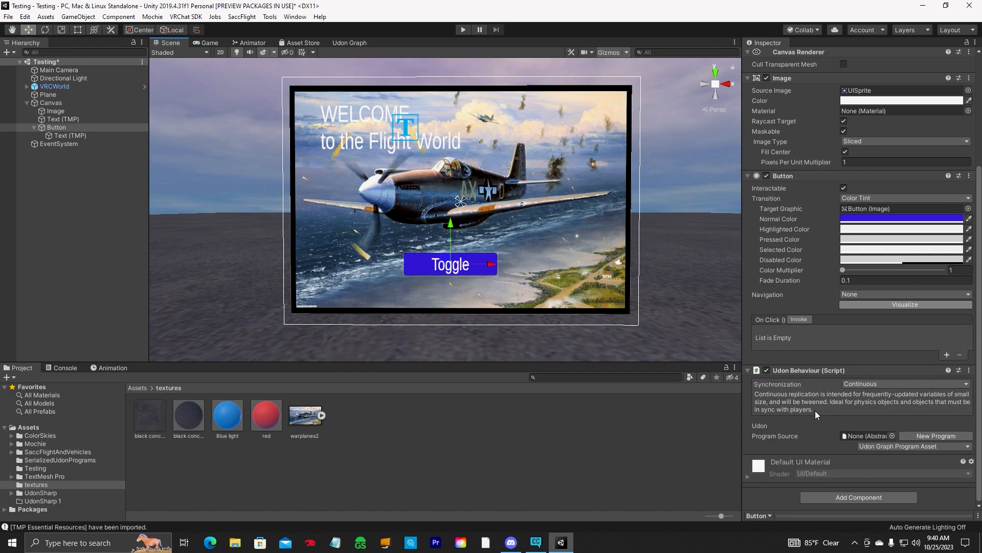
mouse_move(576, 301)
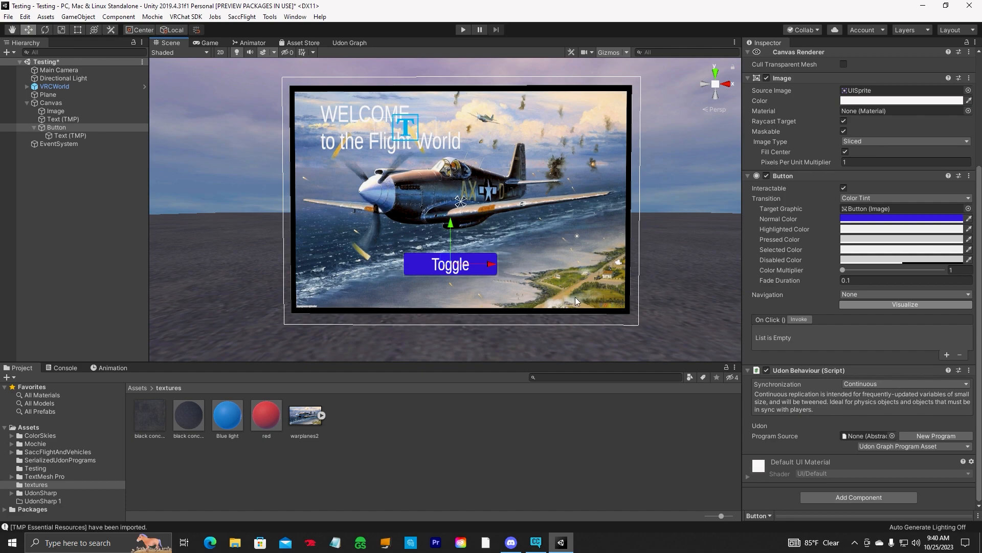
mouse_move(772, 321)
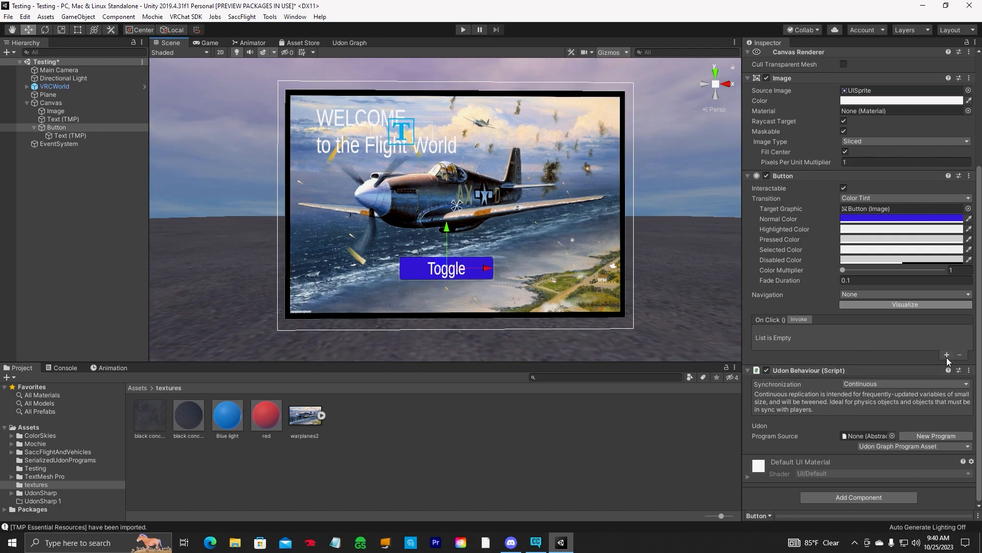
Add an On Click entry set to Editor And Runtime targeting the Button object itself.
click(947, 356)
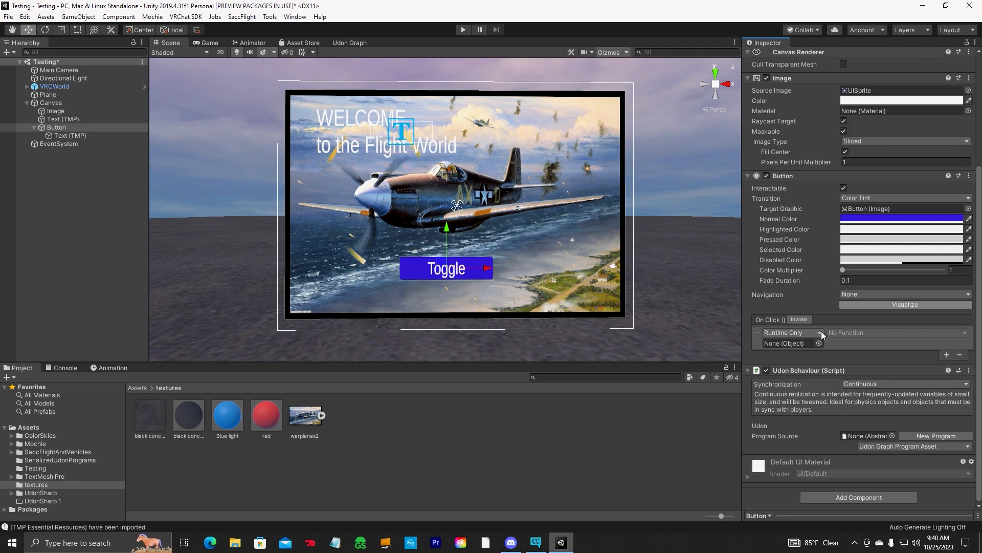
click(791, 331)
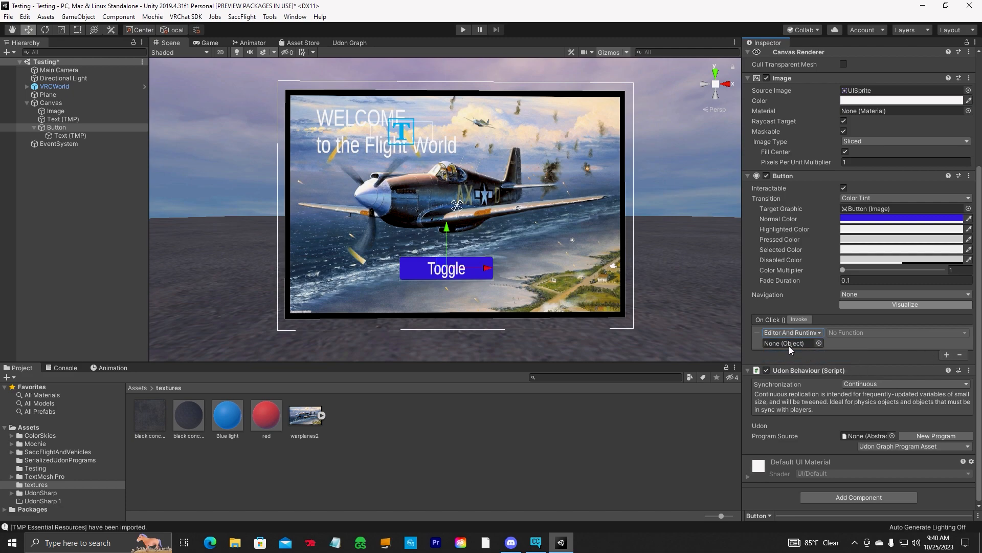
click(56, 127)
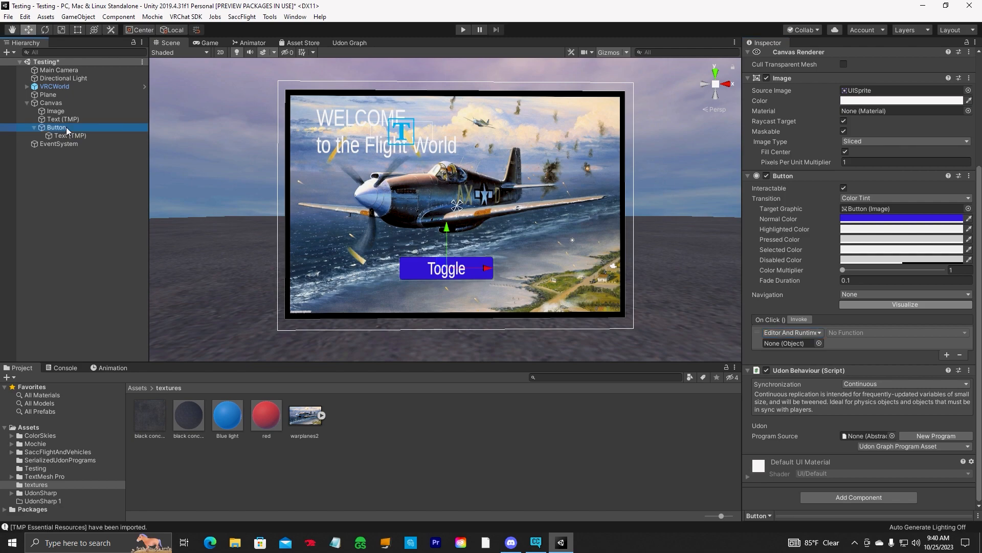
click(789, 343)
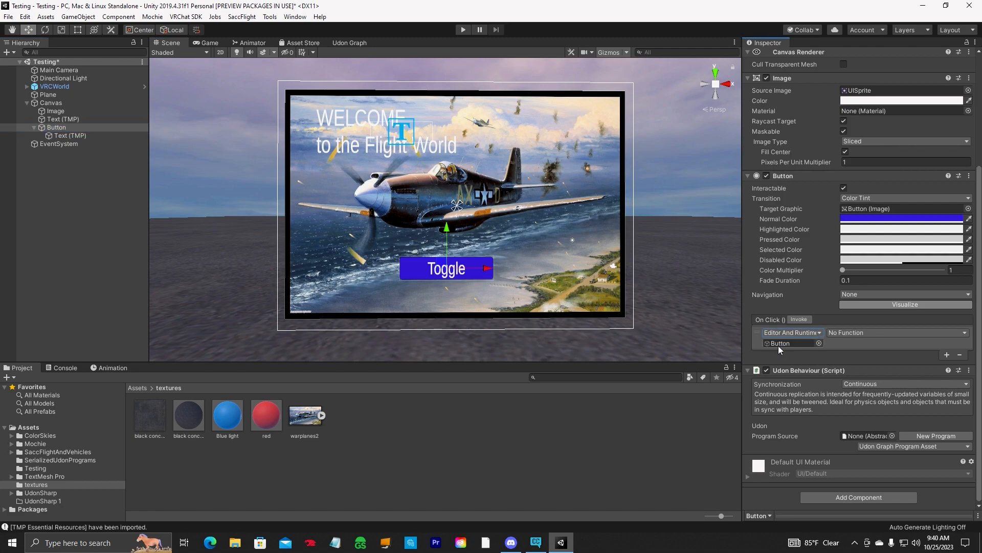
Make the On Click entry call UdonBehaviour.Interact().
click(897, 332)
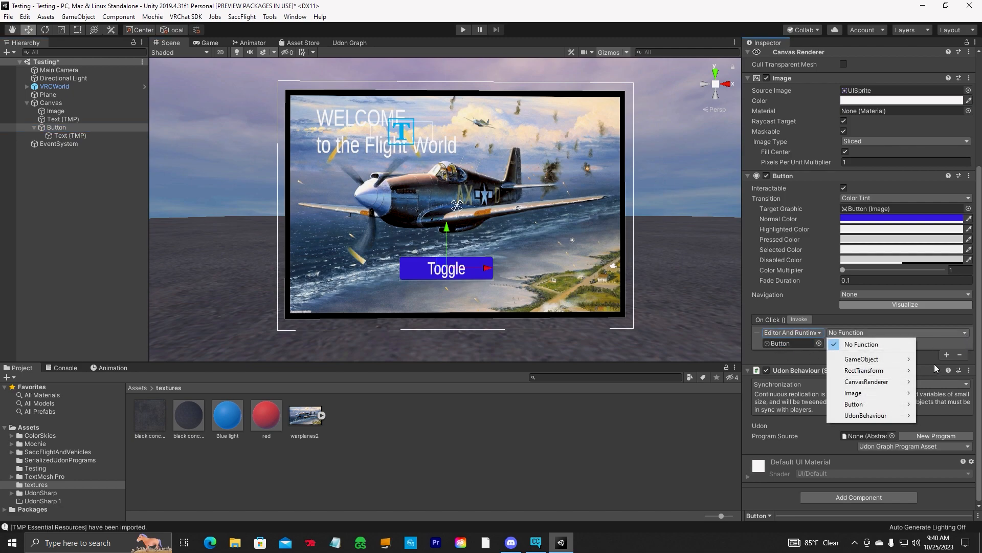
click(866, 414)
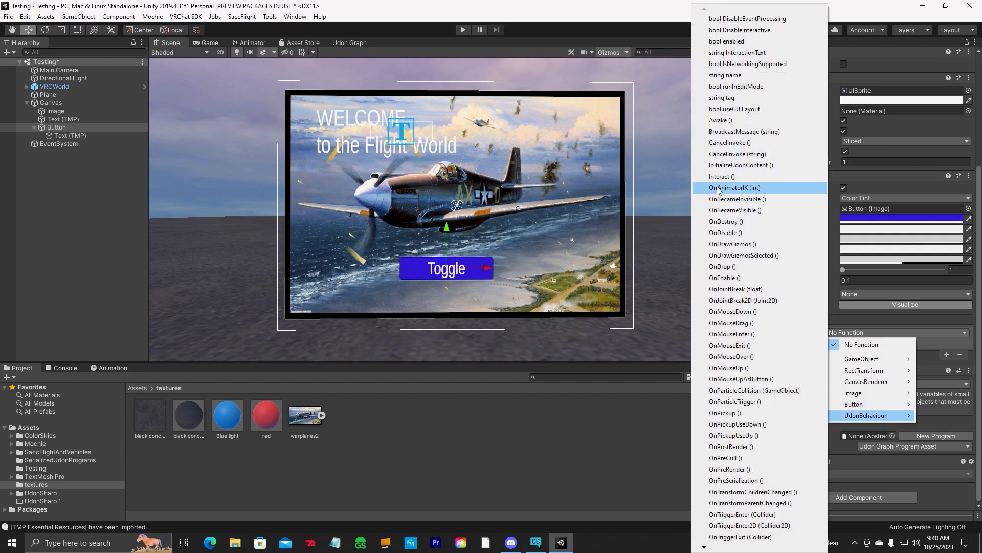
click(719, 176)
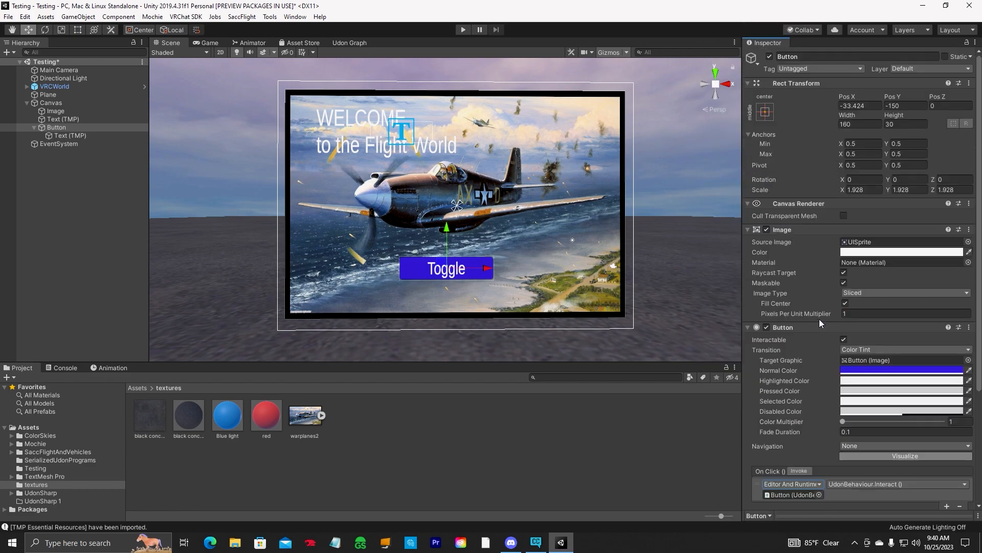
scroll(down, 3)
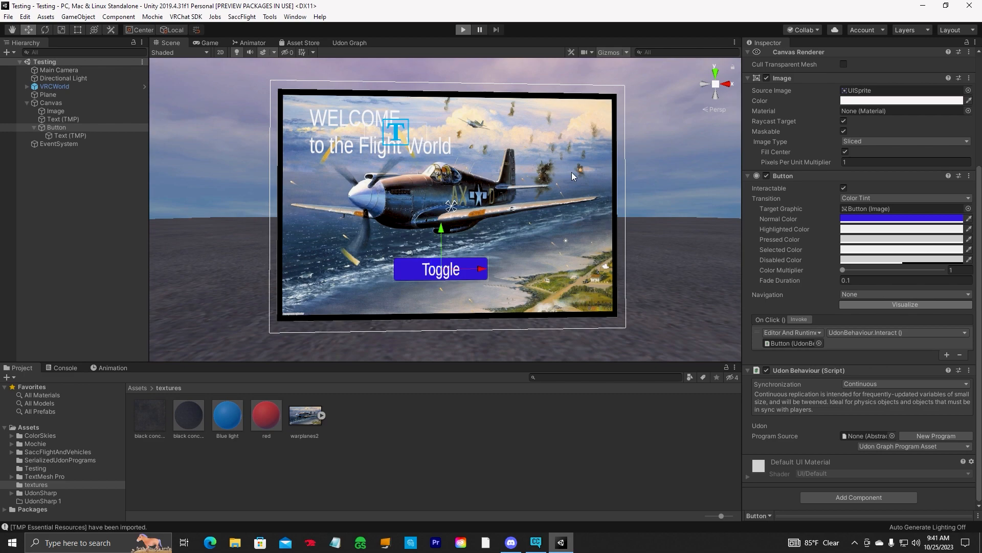
Run the scene in the VRChat Client Simulator, close its menu and press the Toggle button in-world.
click(462, 30)
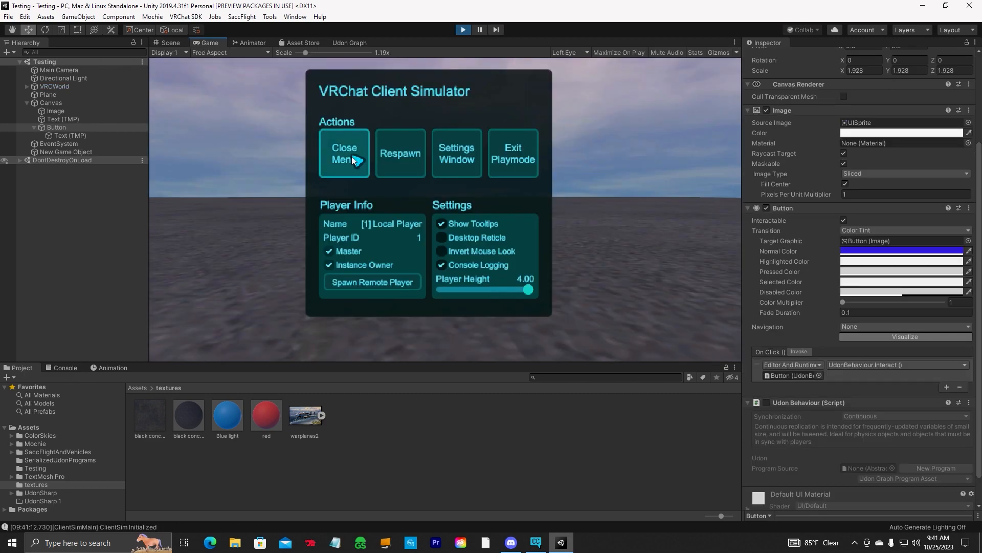
click(344, 153)
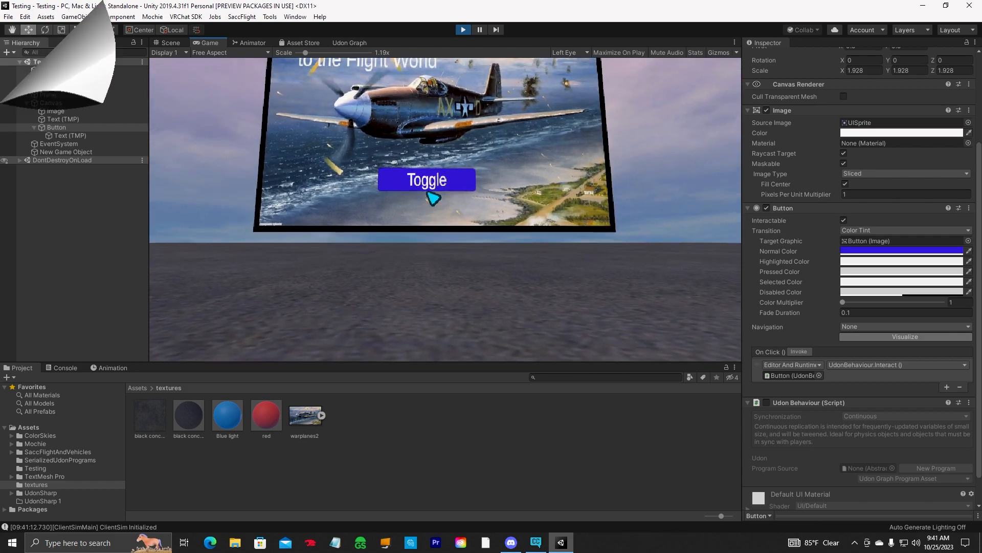
click(169, 43)
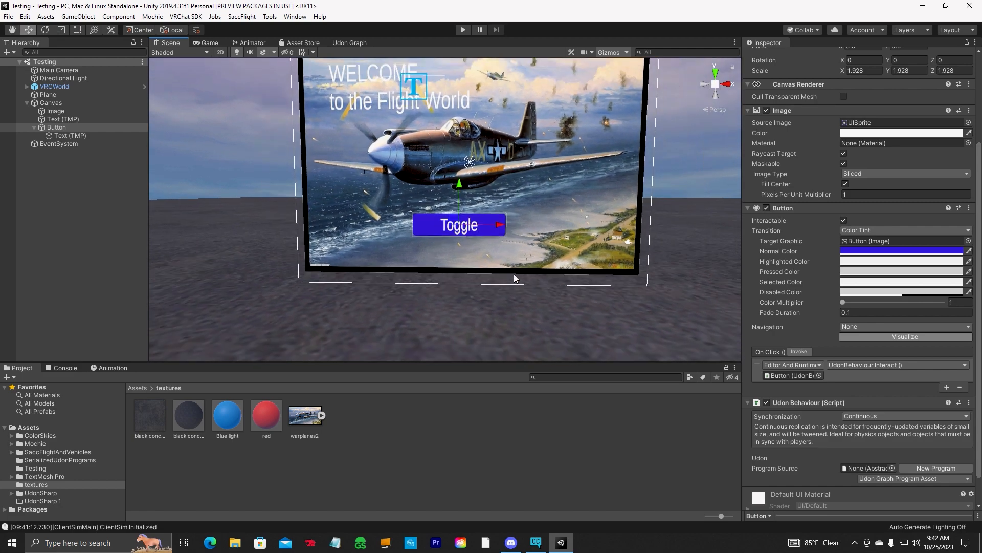
Return to edit mode showing the welcome canvas, warplane image and blue Toggle button.
scroll(down, 3)
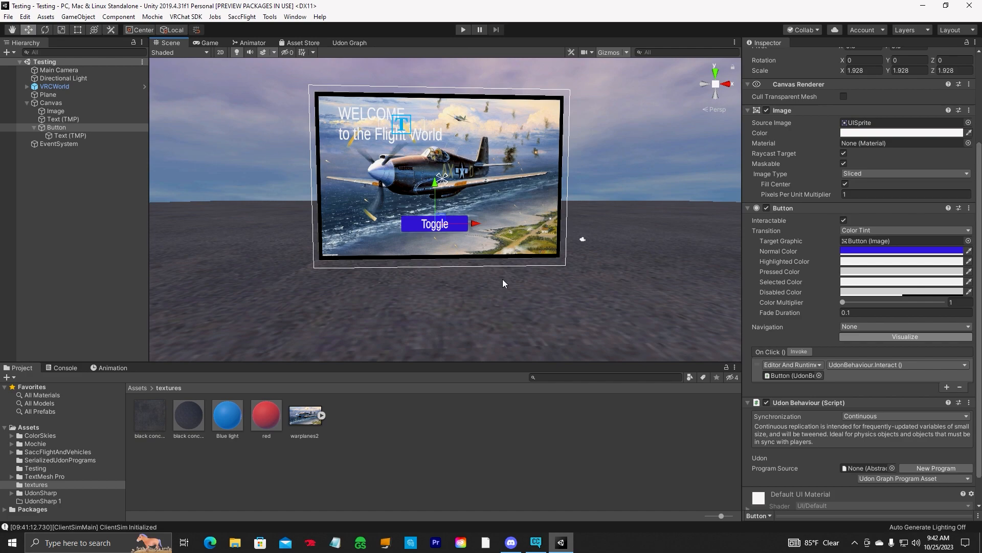
mouse_move(491, 278)
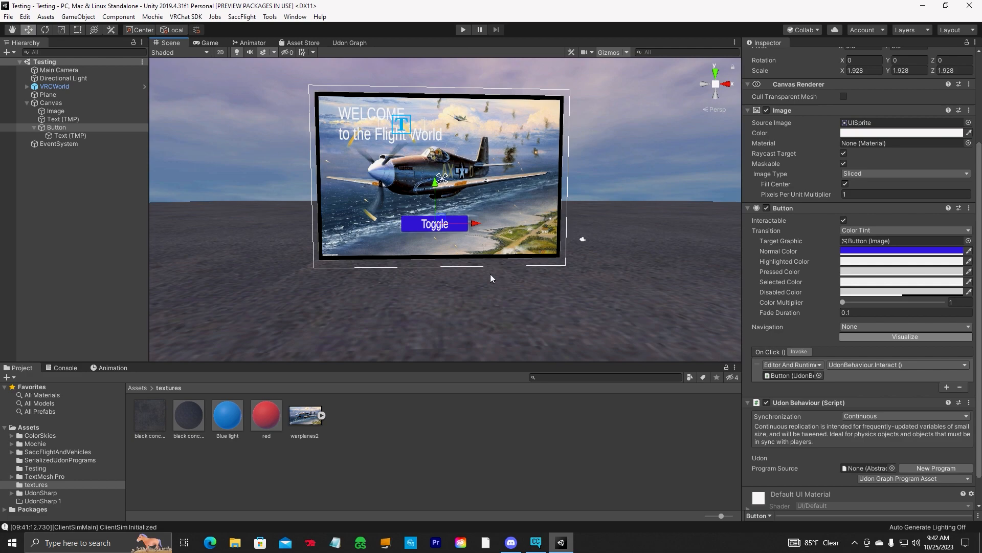
mouse_move(513, 329)
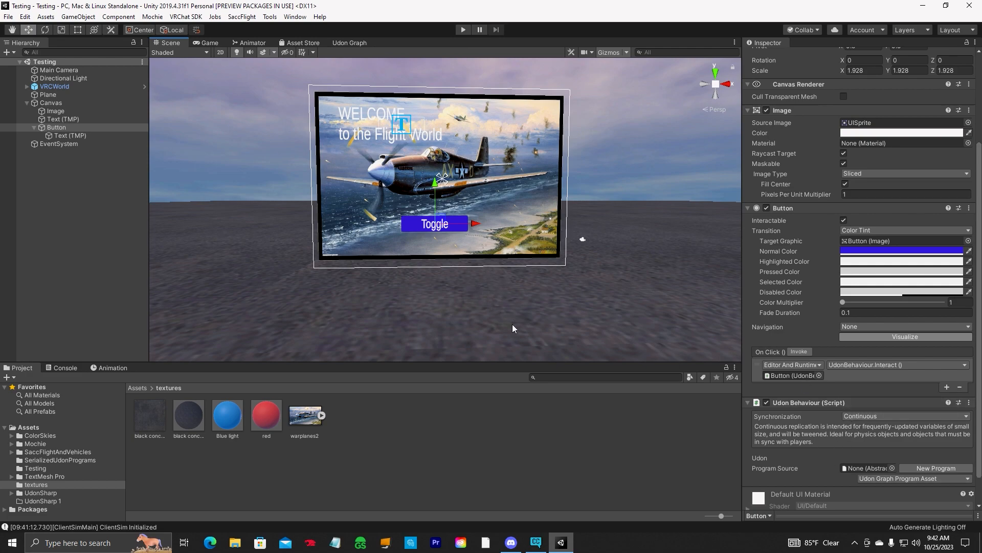